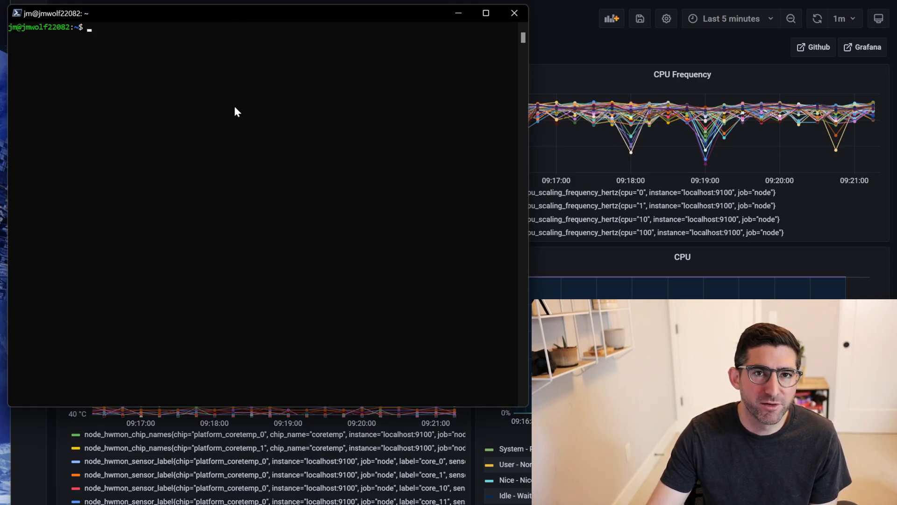
{"action": "mouse_move", "coordinate": [233, 108]}
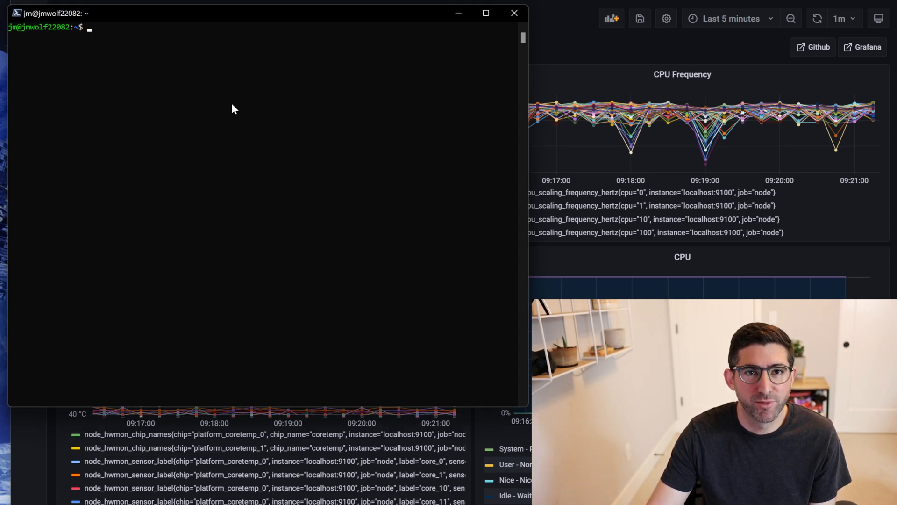
- Briefly check running processes in htop before starting
{"action": "left_click", "coordinate": [232, 106]}
{"action": "type", "text": "free"}
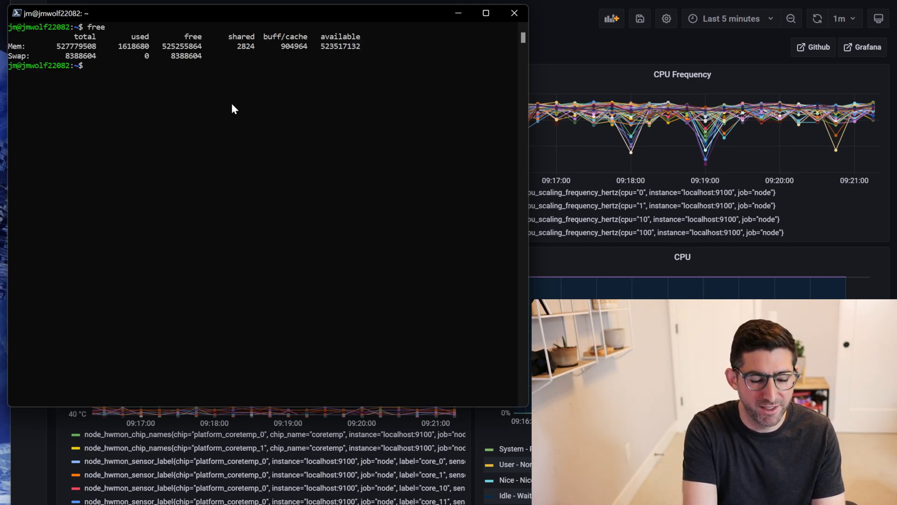
{"action": "type", "text": "htop"}
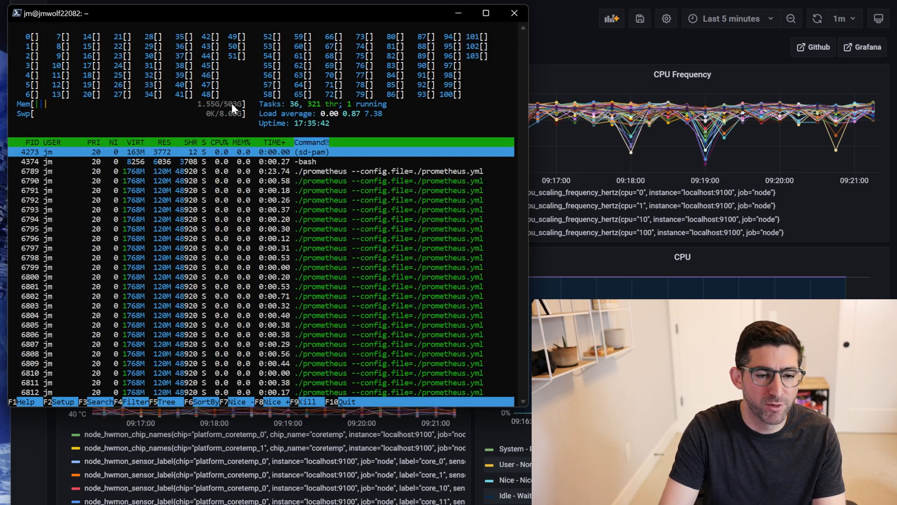
{"action": "key", "text": "q"}
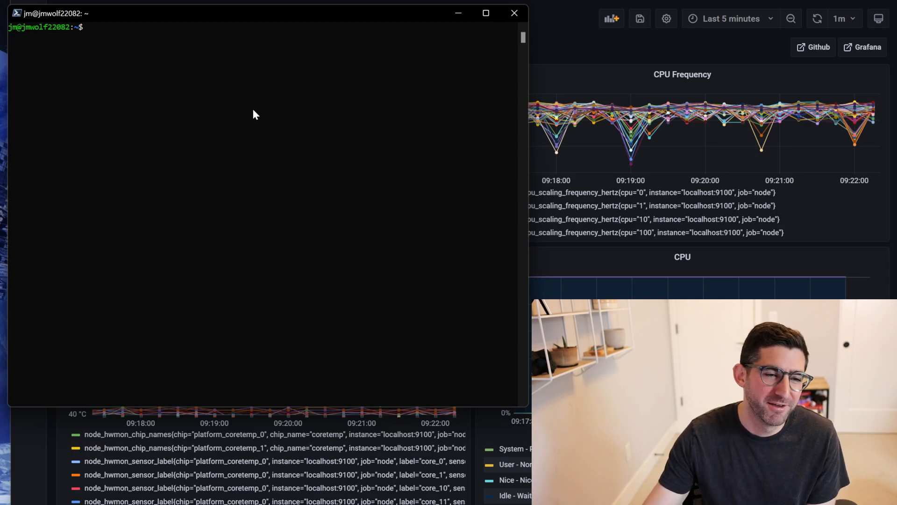
{"action": "mouse_move", "coordinate": [159, 58]}
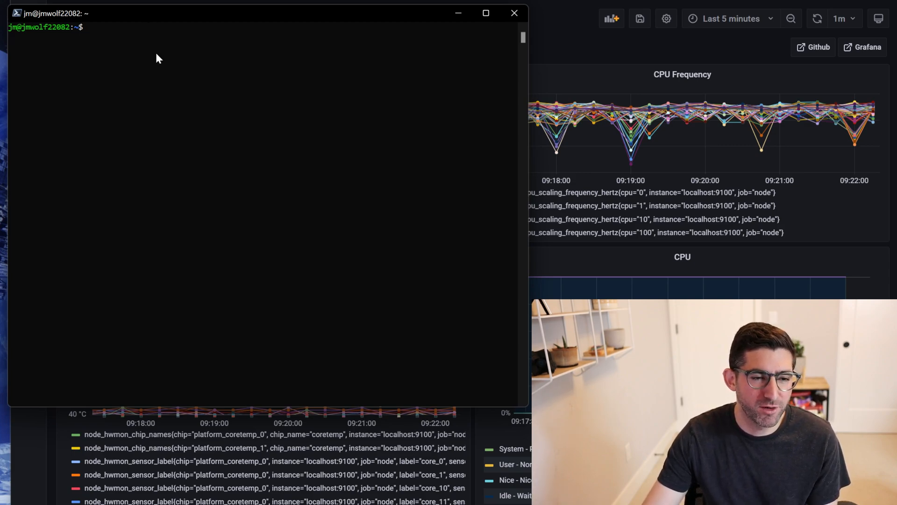
- Clone the chia-blockchain repository's latest branch from GitHub with its submodules
{"action": "type", "text": "git clone https://github.com/Chia-Network/chia-blockchain.git -b latest --recurse-submodules"}
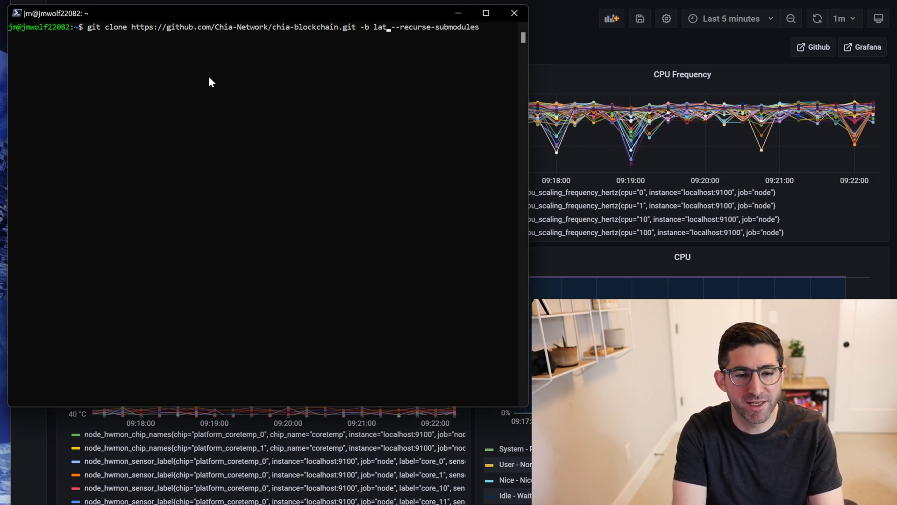
{"action": "key", "text": "Return"}
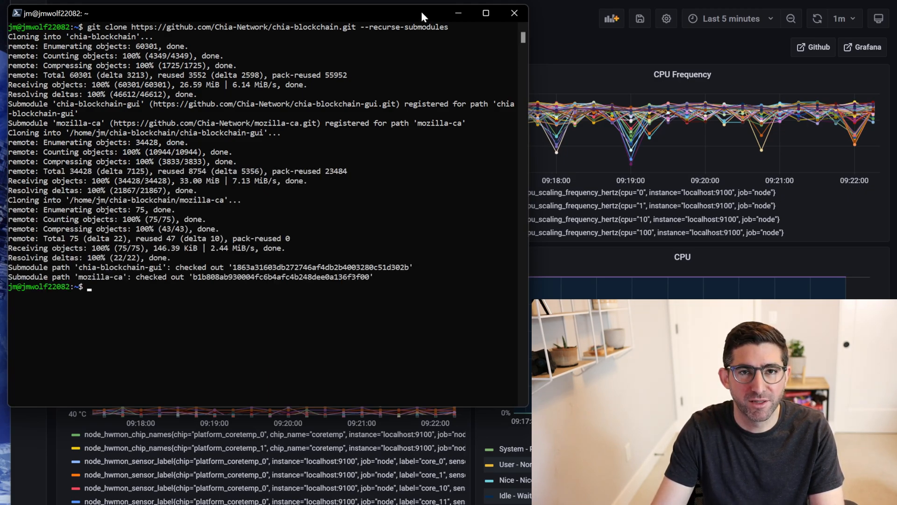
- Enter the chia-blockchain folder and run its install.sh script
{"action": "type", "text": "sh ins"}
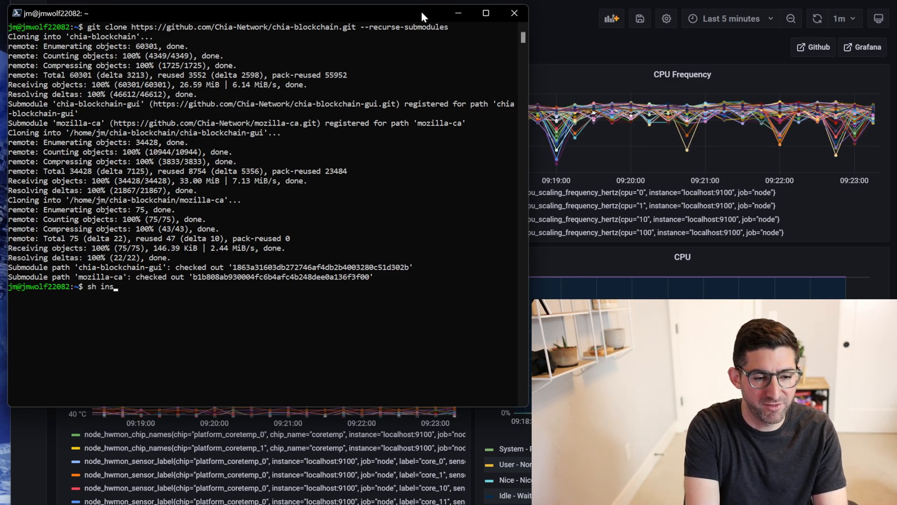
{"action": "type", "text": "tall.sh"}
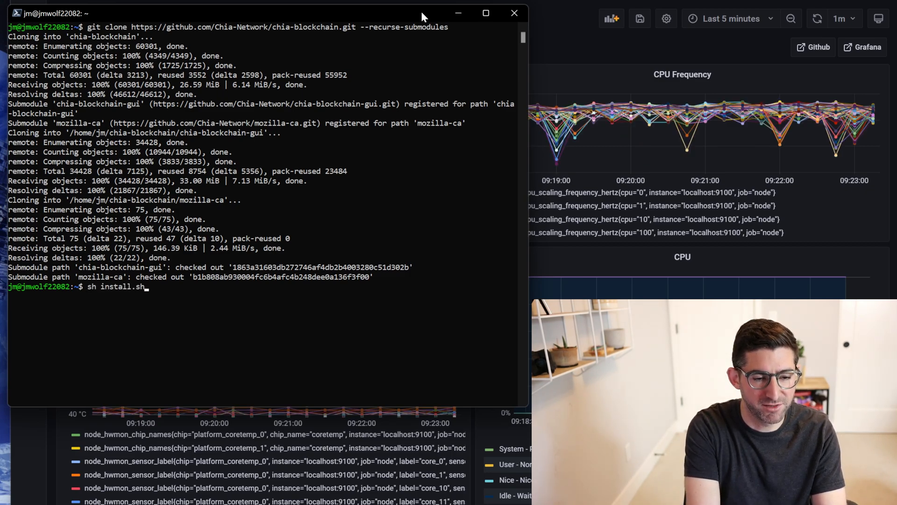
{"action": "key", "text": "Return"}
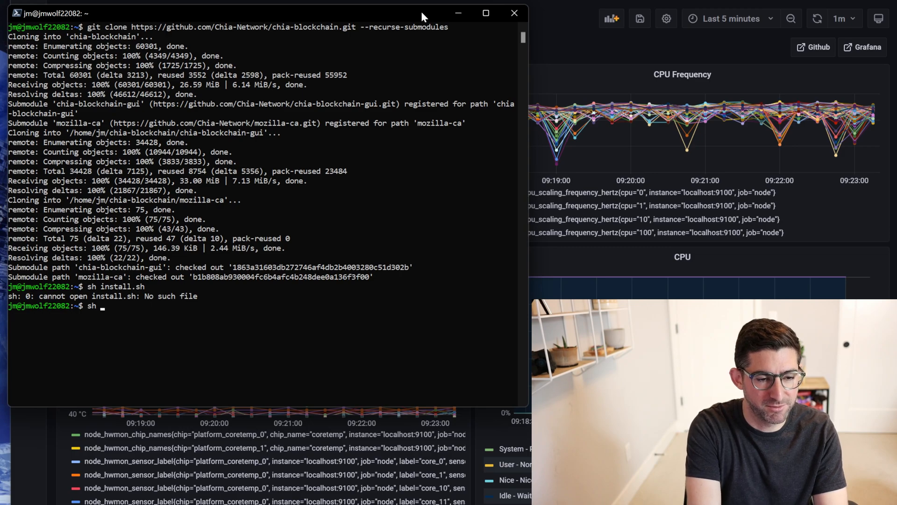
{"action": "type", "text": "install"}
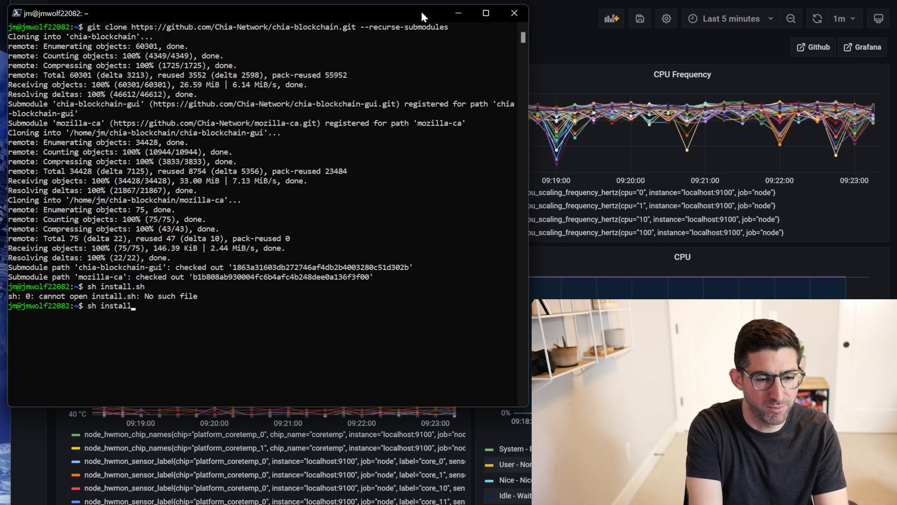
{"action": "type", "text": "cd chia-blockchain/"}
{"action": "type", "text": "sh install"}
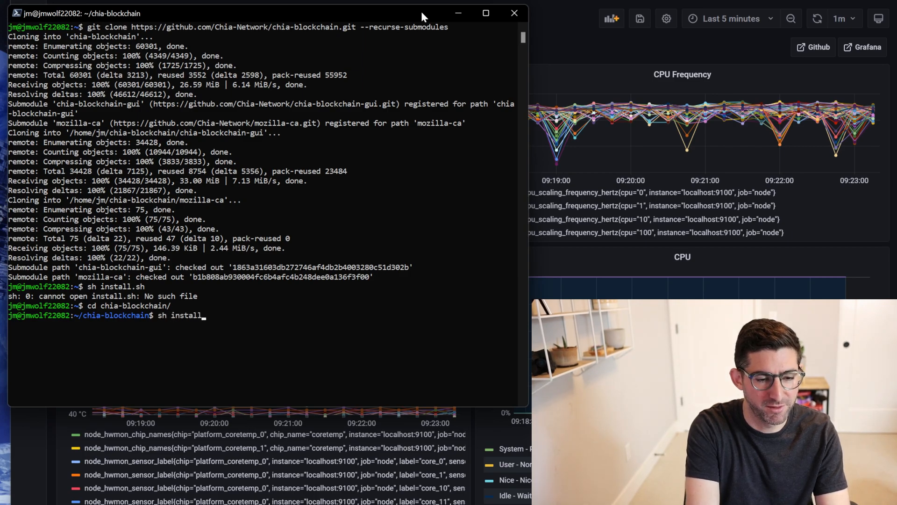
{"action": "key", "text": "Return"}
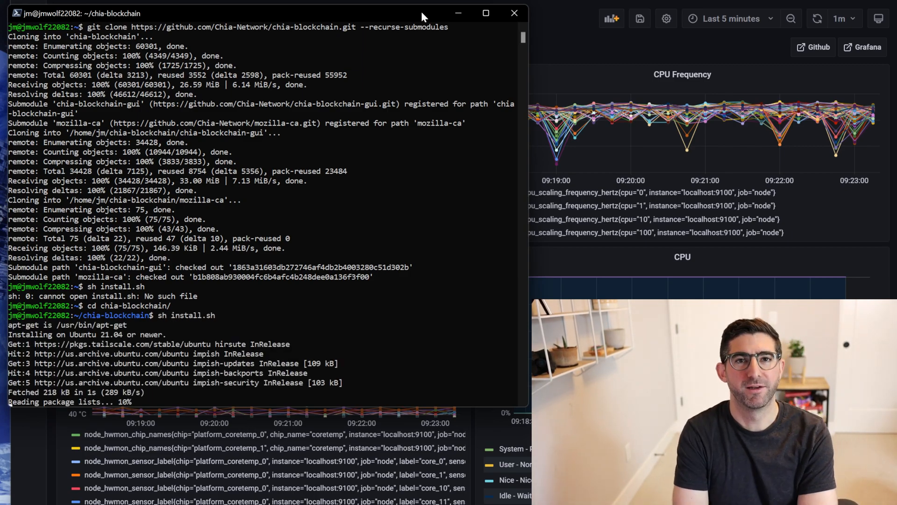
- Follow the install script's output as it completes
{"action": "scroll", "scroll_direction": "down", "scroll_amount": 3}
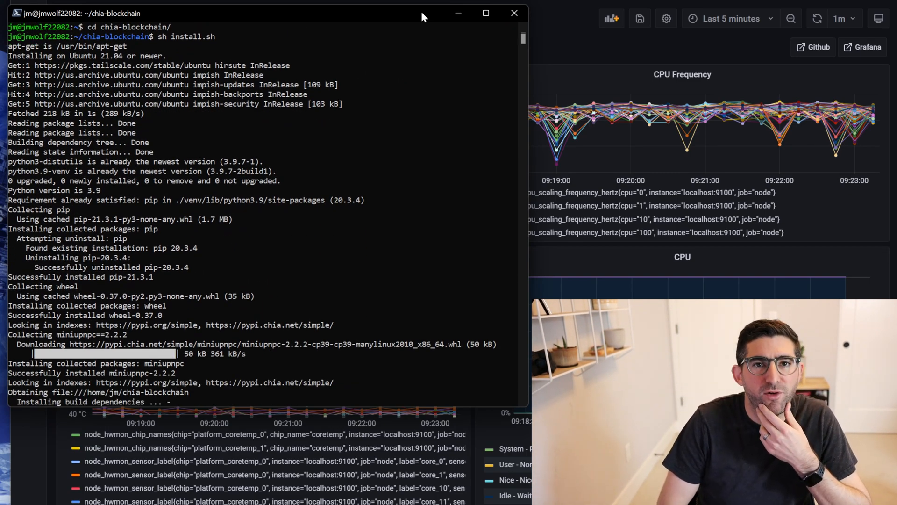
{"action": "scroll", "scroll_direction": "down", "scroll_amount": 3}
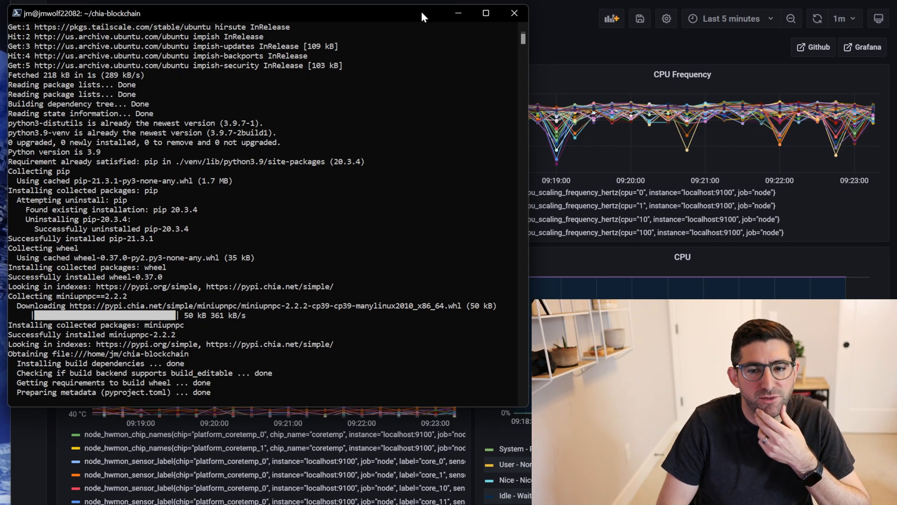
{"action": "scroll", "scroll_direction": "down", "scroll_amount": 3}
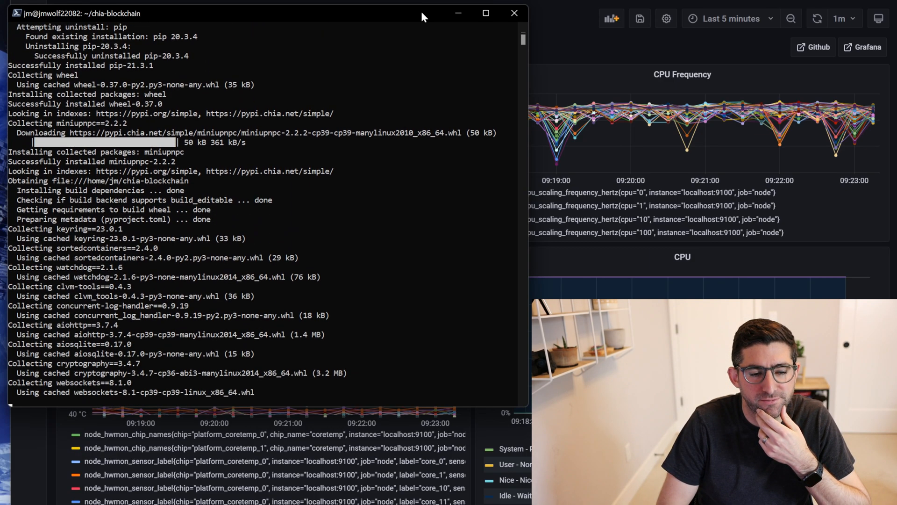
{"action": "scroll", "scroll_direction": "down", "scroll_amount": 3}
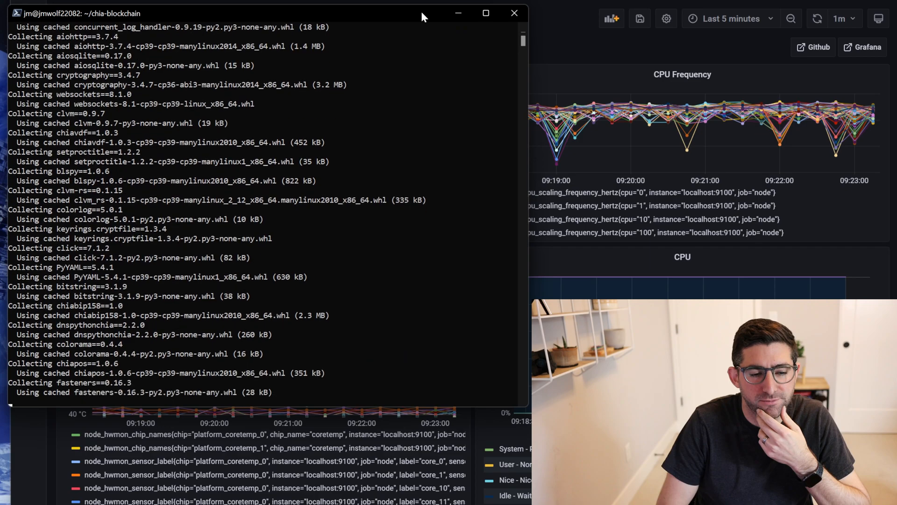
{"action": "scroll", "scroll_direction": "down", "scroll_amount": 3}
{"action": "type", "text": "chia init"}
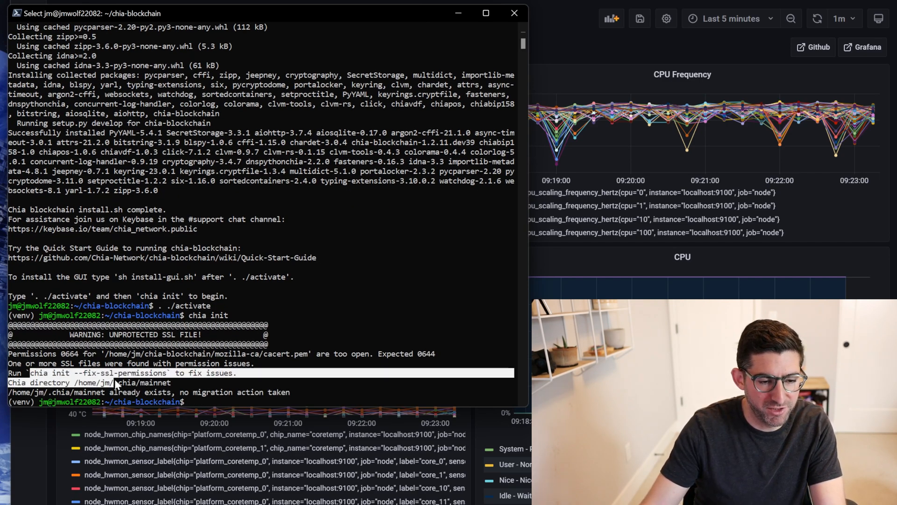
- Re-initialize chia fixing SSL permissions, list keys with 'chia keys show', then clear the screen
{"action": "key", "text": "Return"}
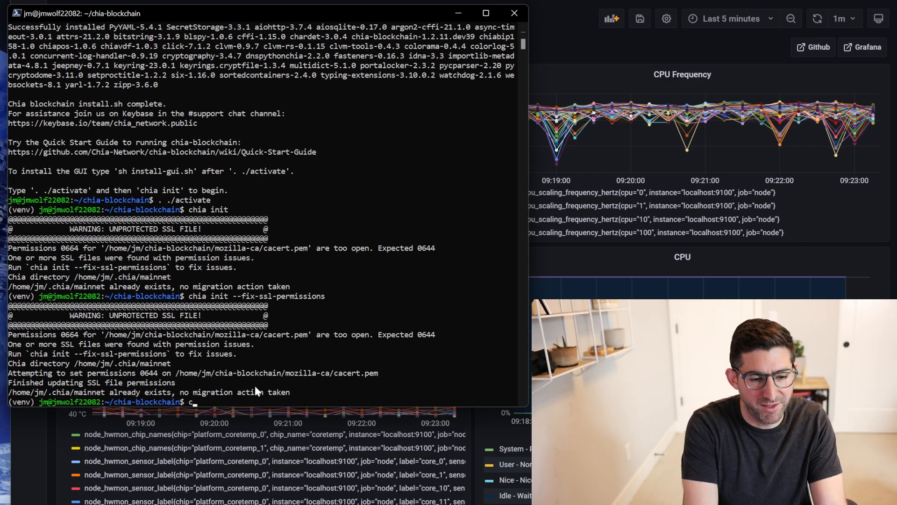
{"action": "type", "text": "hia keys show"}
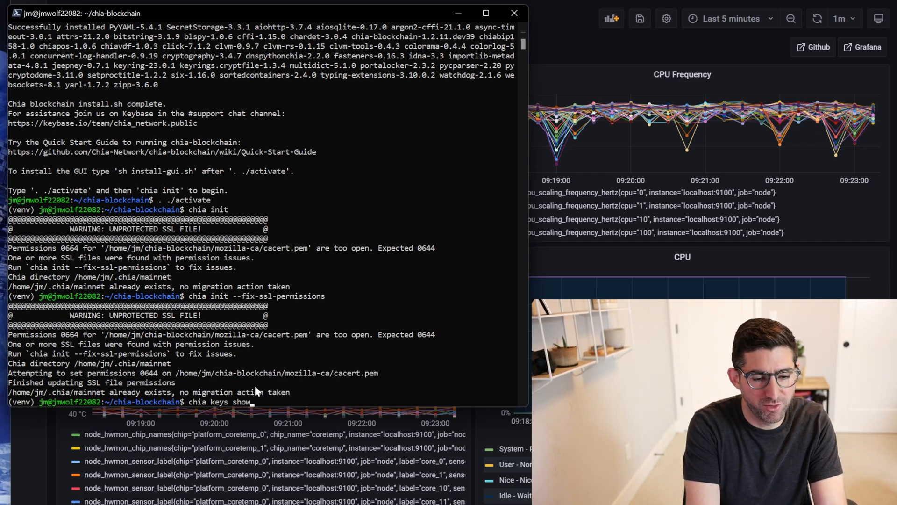
{"action": "key", "text": "Return"}
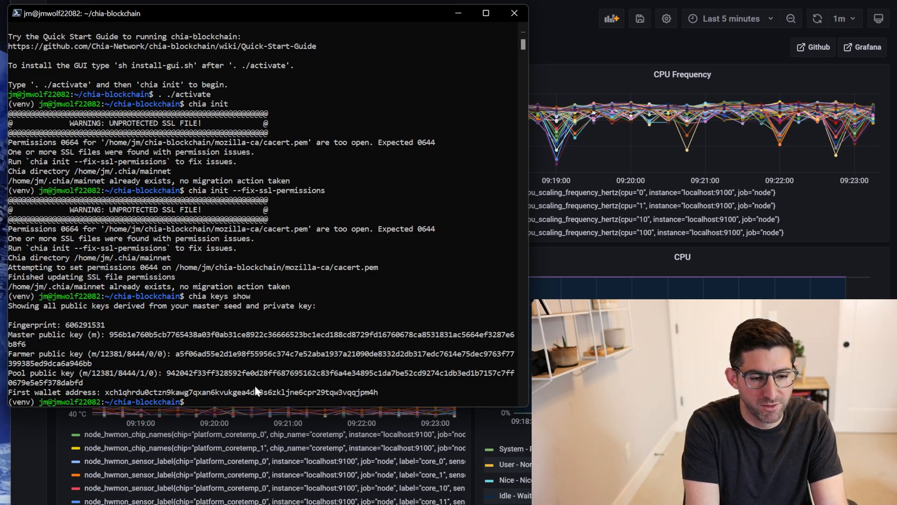
{"action": "key", "text": "ctrl+l"}
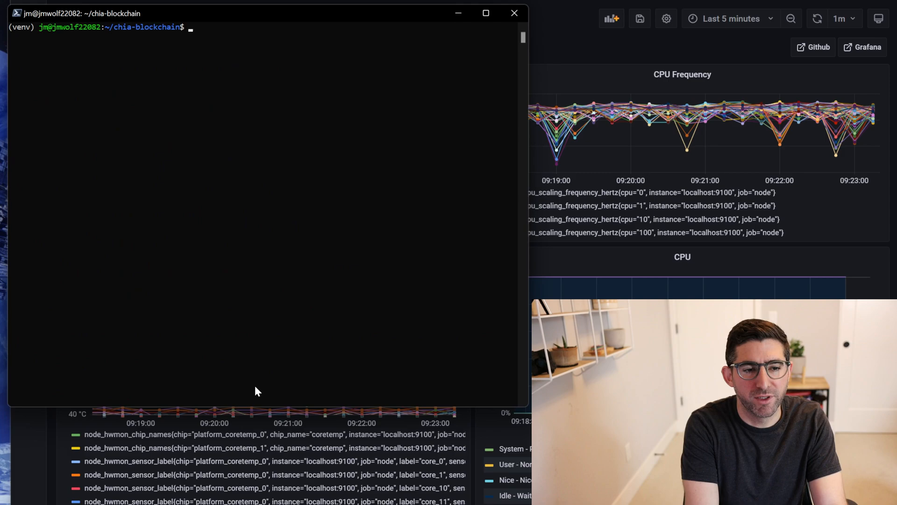
- Show the chia plotters help, then the madmax plotter's options
{"action": "type", "text": "chia plotters ="}
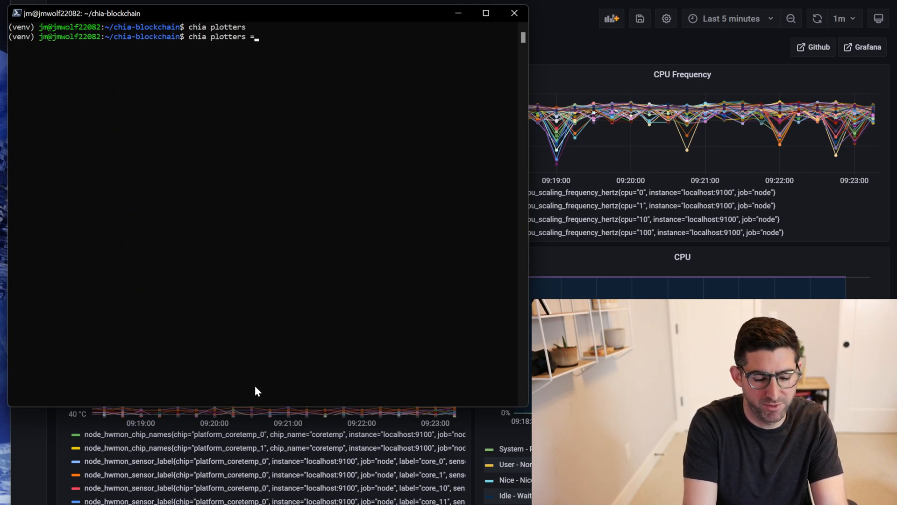
{"action": "key", "text": "Return"}
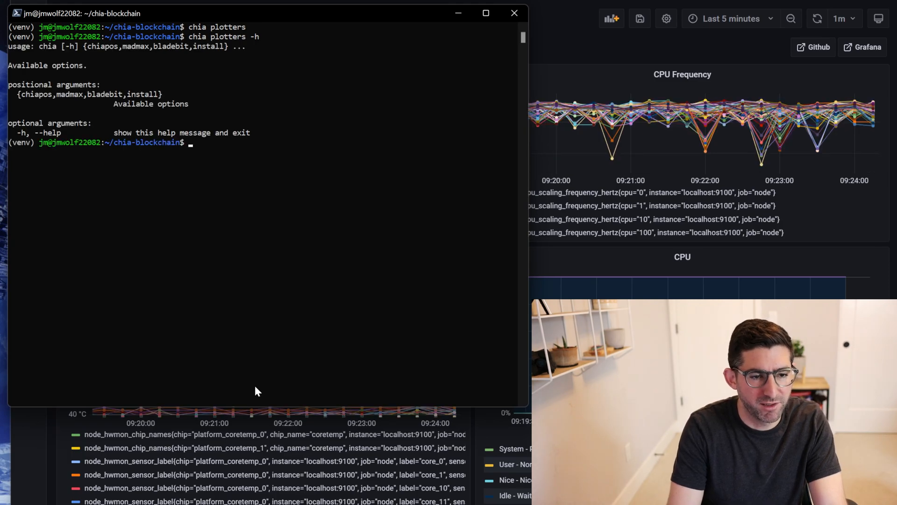
{"action": "mouse_move", "coordinate": [65, 101]}
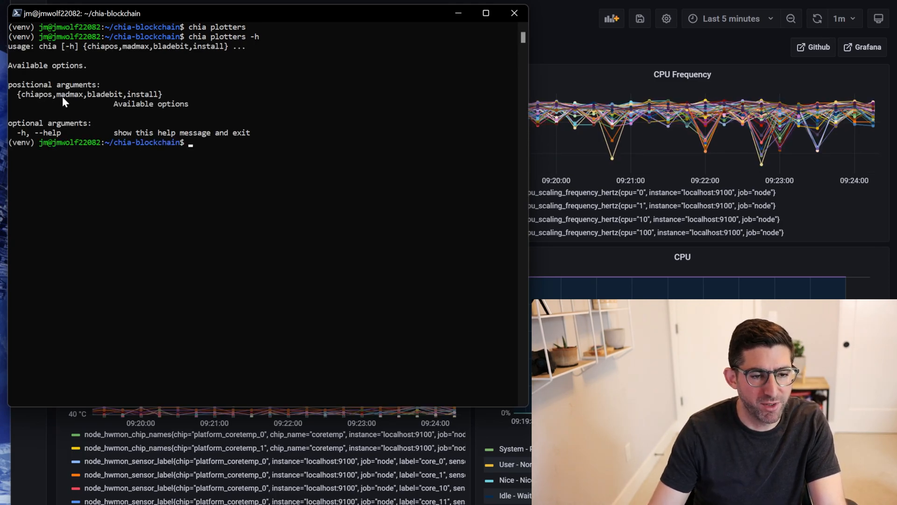
{"action": "mouse_move", "coordinate": [296, 124]}
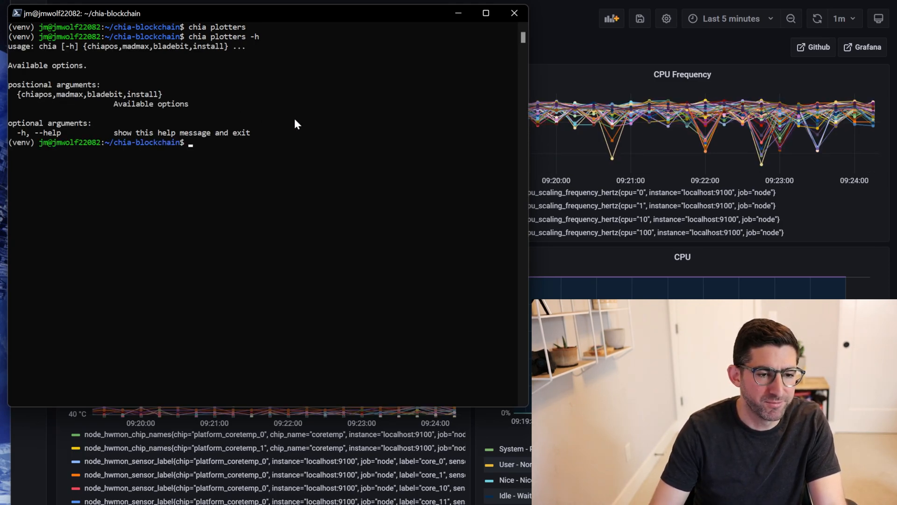
{"action": "type", "text": "chia plotters -h"}
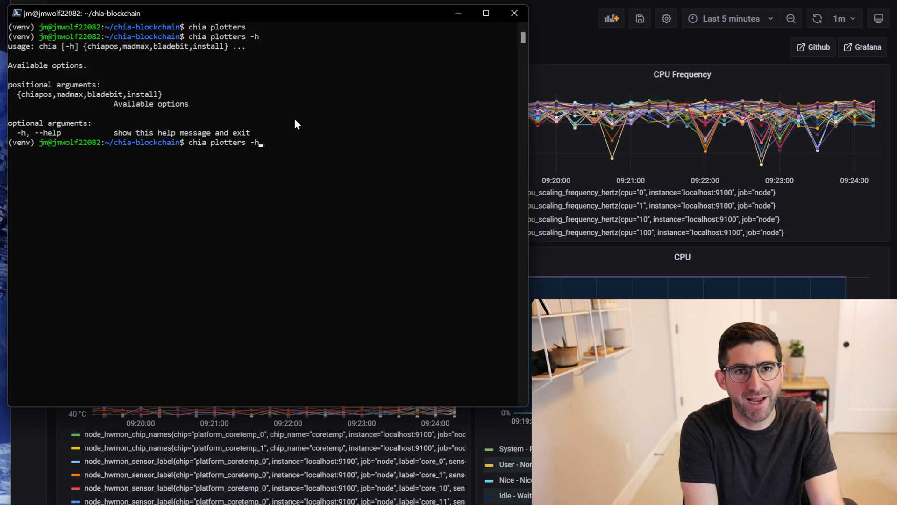
{"action": "key", "text": "Backspace"}
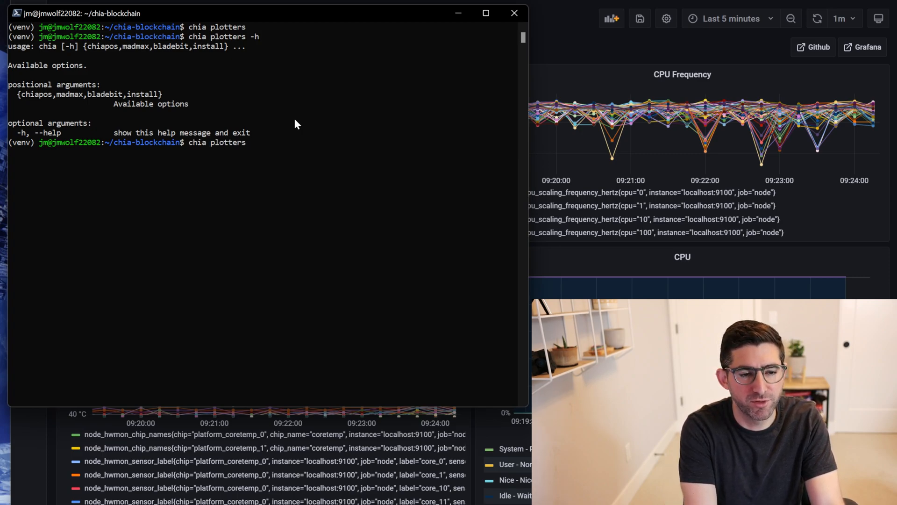
{"action": "type", "text": "madmax -"}
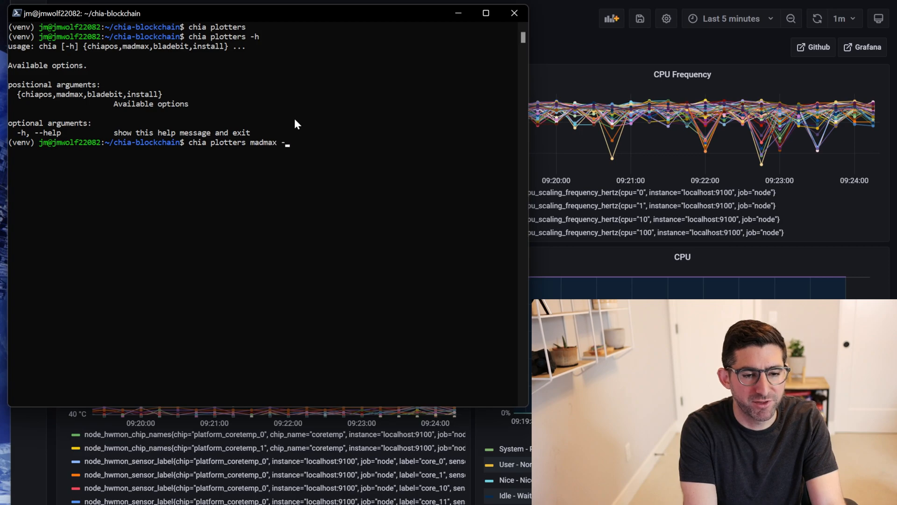
{"action": "key", "text": "Return"}
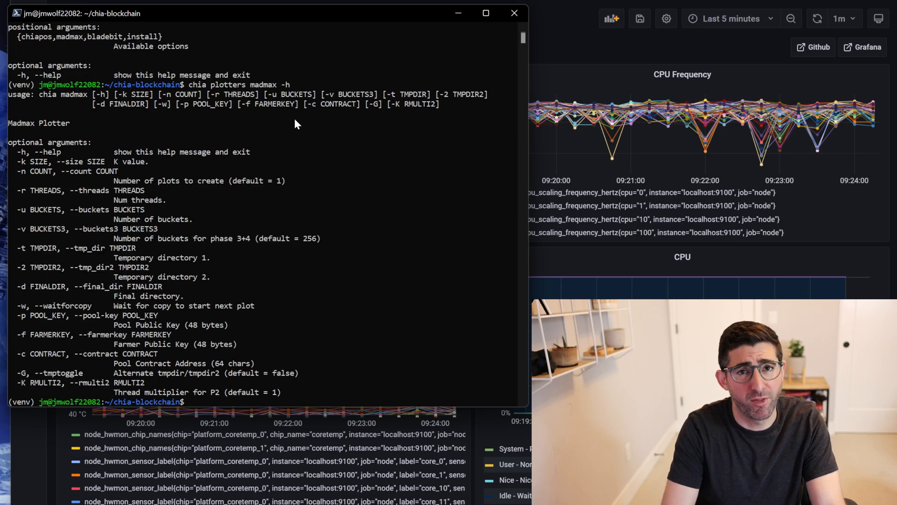
{"action": "type", "text": "chia plotters"}
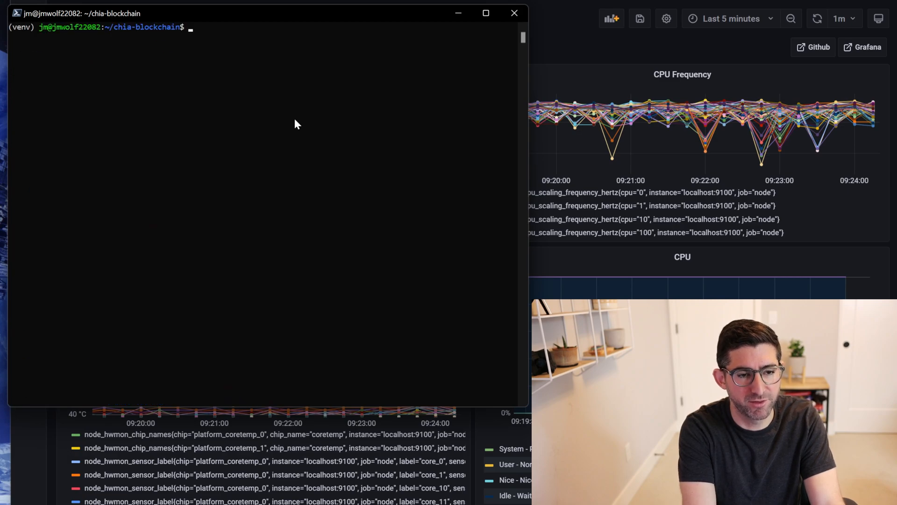
- Run 'chia plotters bladebit' to show the bladebit plotter's options
{"action": "type", "text": "chia plot"}
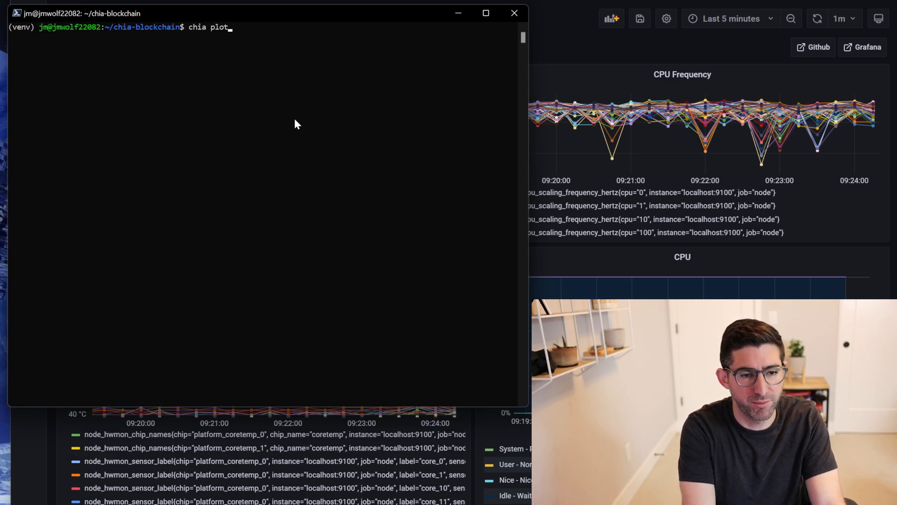
{"action": "type", "text": "ters bladebit"}
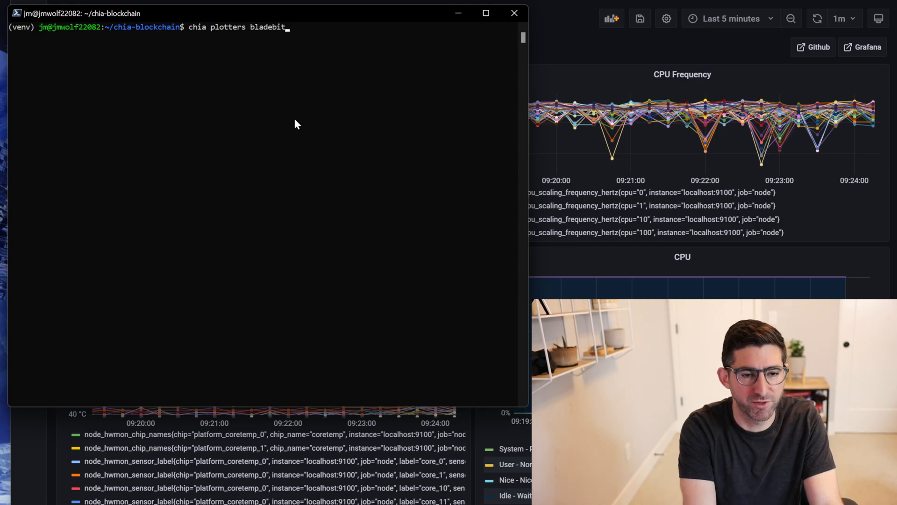
{"action": "key", "text": "Return"}
{"action": "type", "text": "duf"}
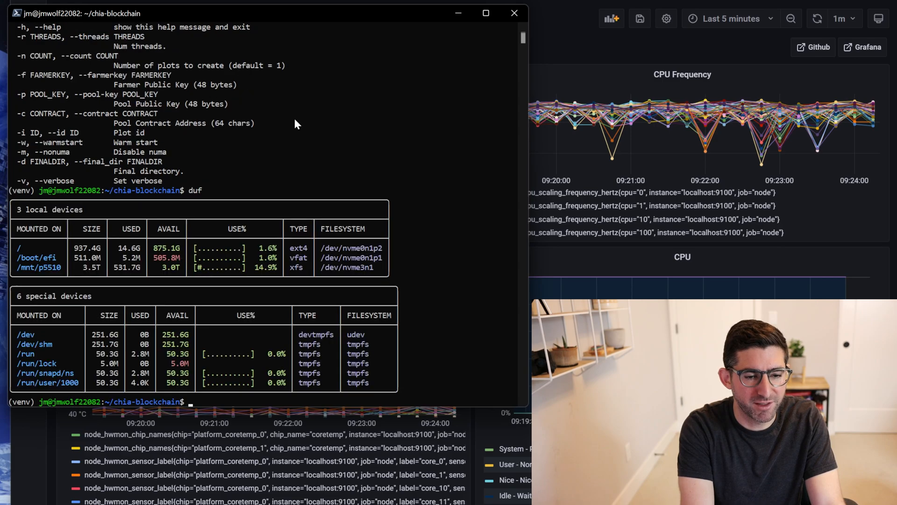
{"action": "mouse_move", "coordinate": [105, 271]}
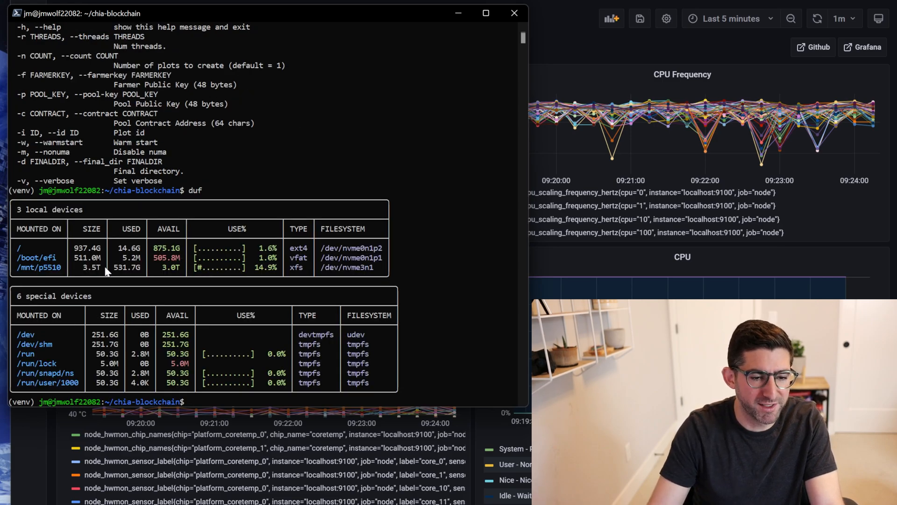
{"action": "mouse_move", "coordinate": [262, 281]}
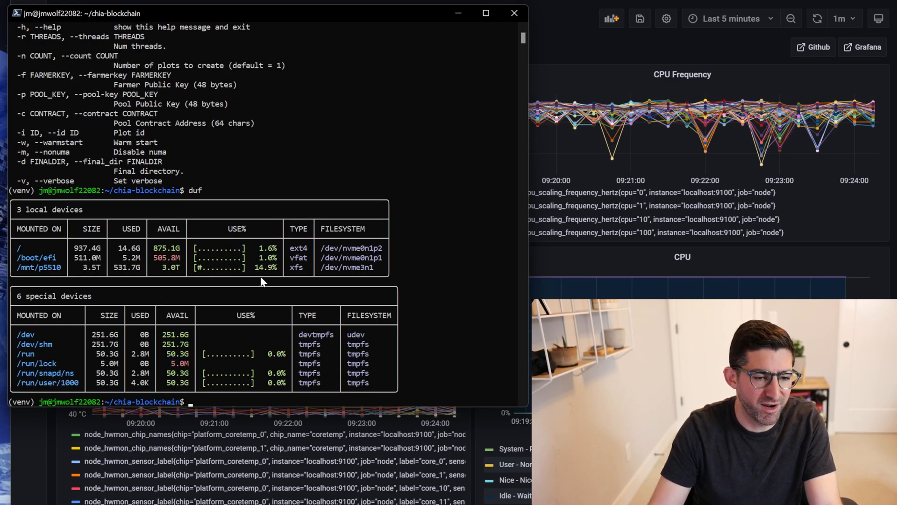
{"action": "mouse_move", "coordinate": [275, 272]}
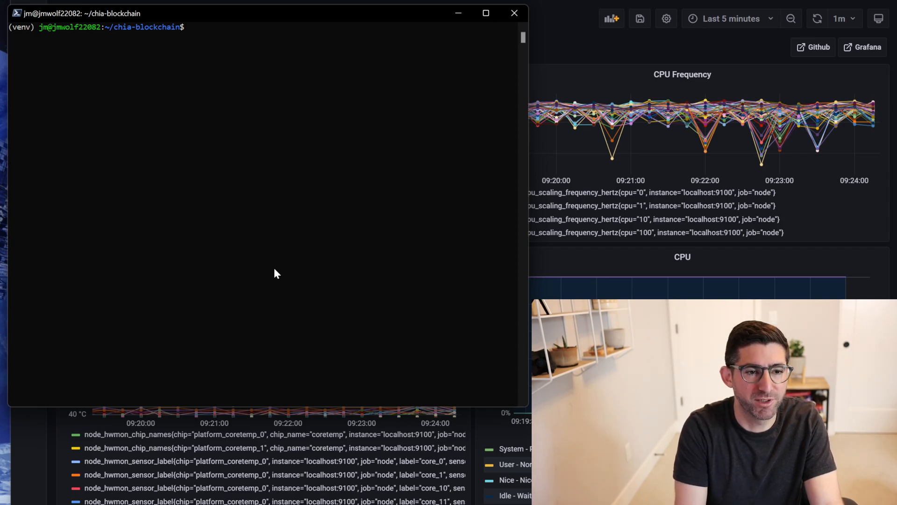
- Display the bladebit help with 'chia plotters bladebit -h'
{"action": "type", "text": "chia plotters bladebit -h"}
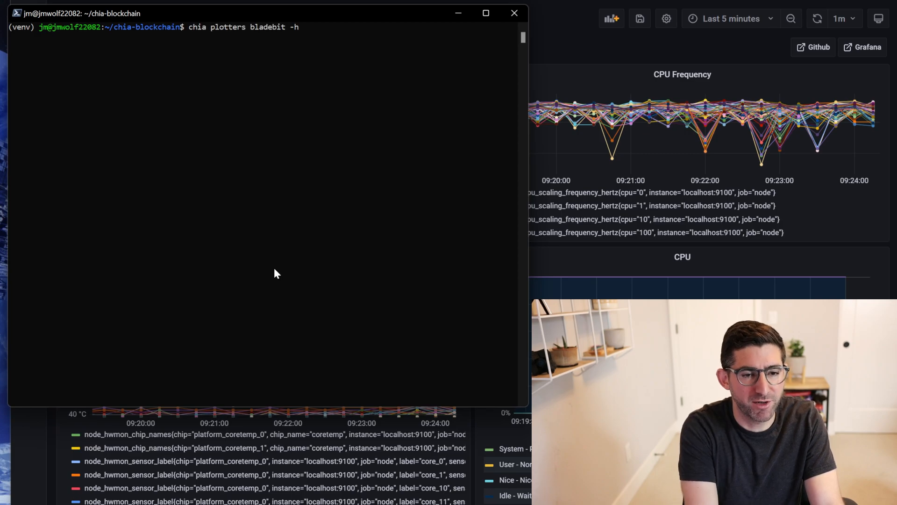
{"action": "key", "text": "Return"}
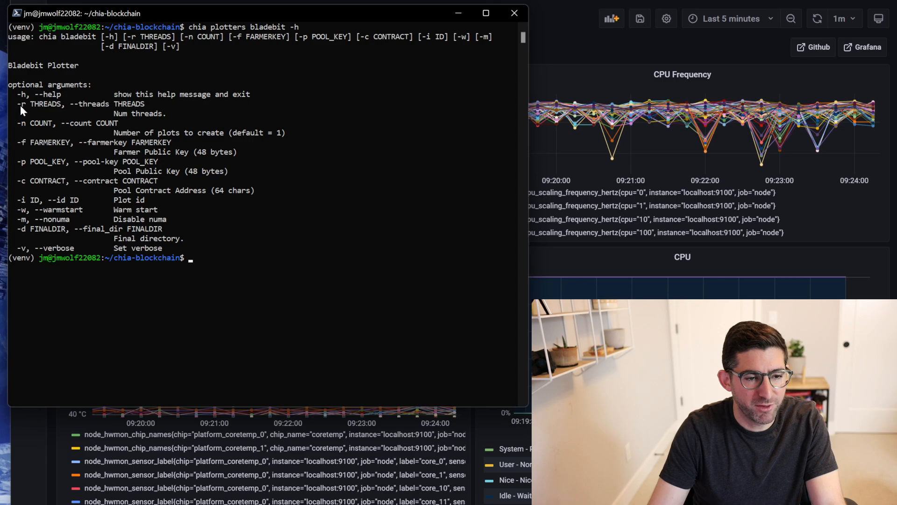
{"action": "mouse_move", "coordinate": [139, 109]}
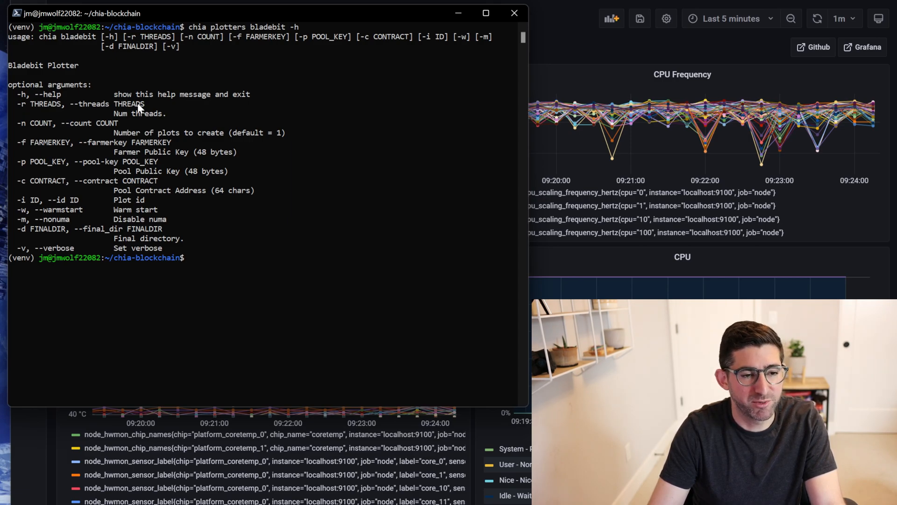
{"action": "mouse_move", "coordinate": [20, 146]}
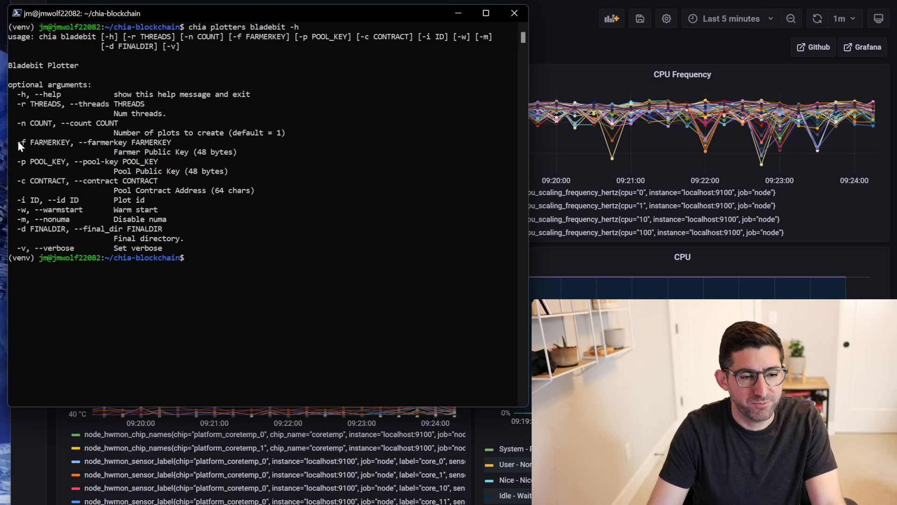
{"action": "mouse_move", "coordinate": [49, 164]}
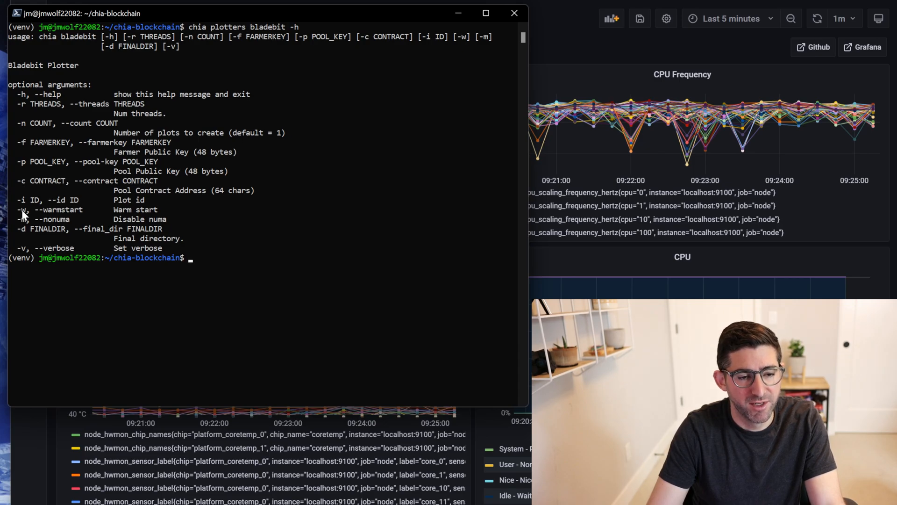
{"action": "mouse_move", "coordinate": [80, 228]}
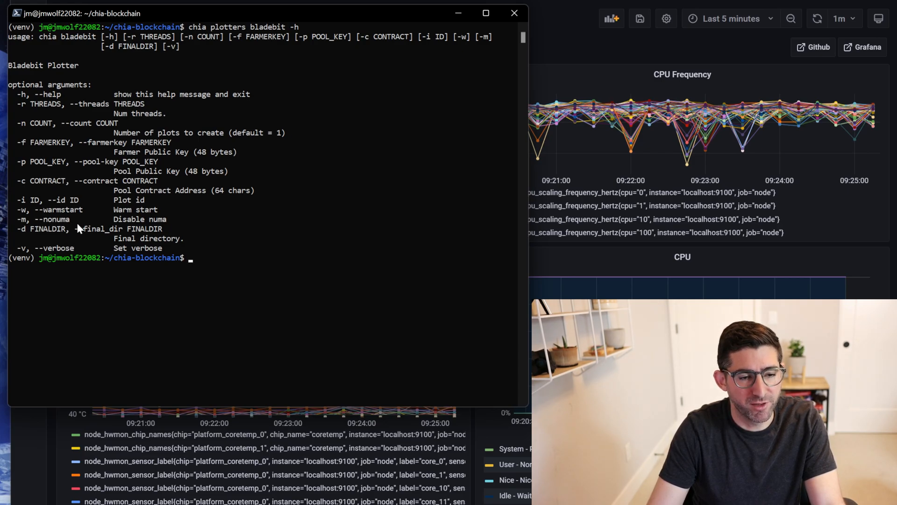
{"action": "mouse_move", "coordinate": [126, 236]}
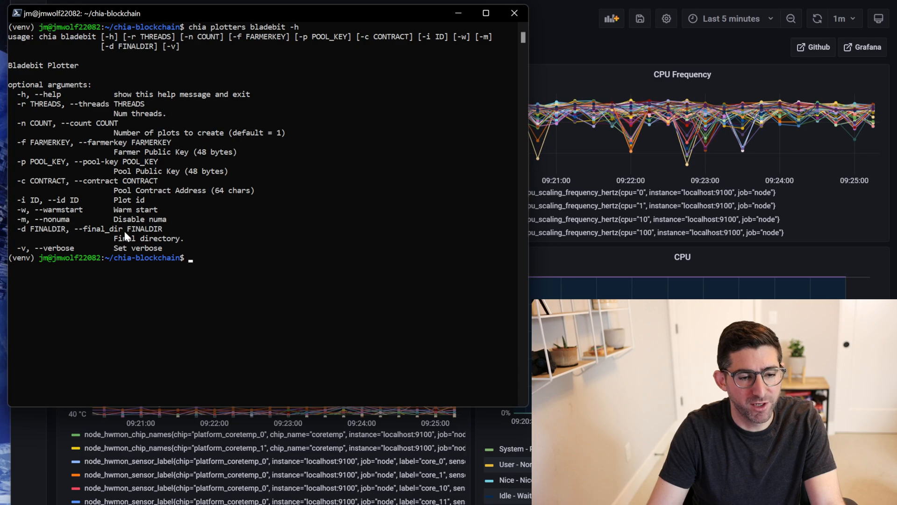
{"action": "mouse_move", "coordinate": [170, 262]}
{"action": "type", "text": "chia plotters bladebit -h"}
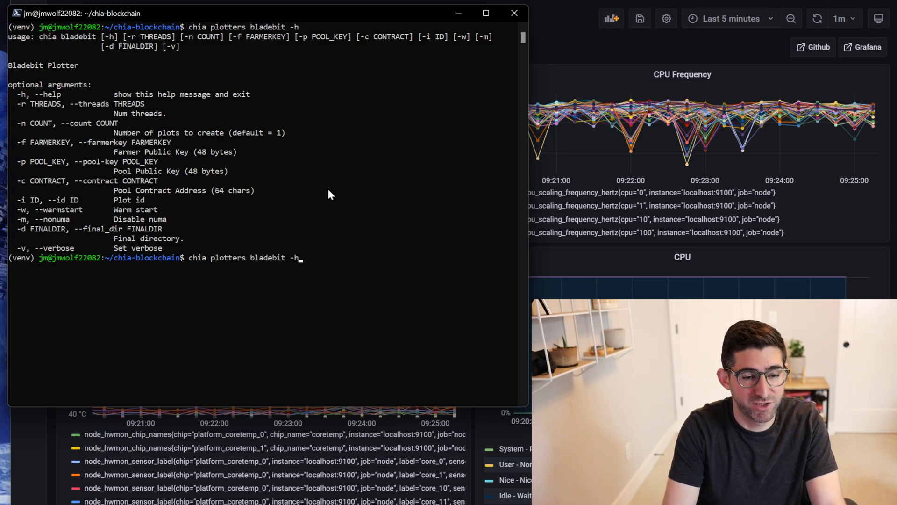
- Start a bladebit plot with final directory /mnt/p5510/
{"action": "type", "text": "-d /"}
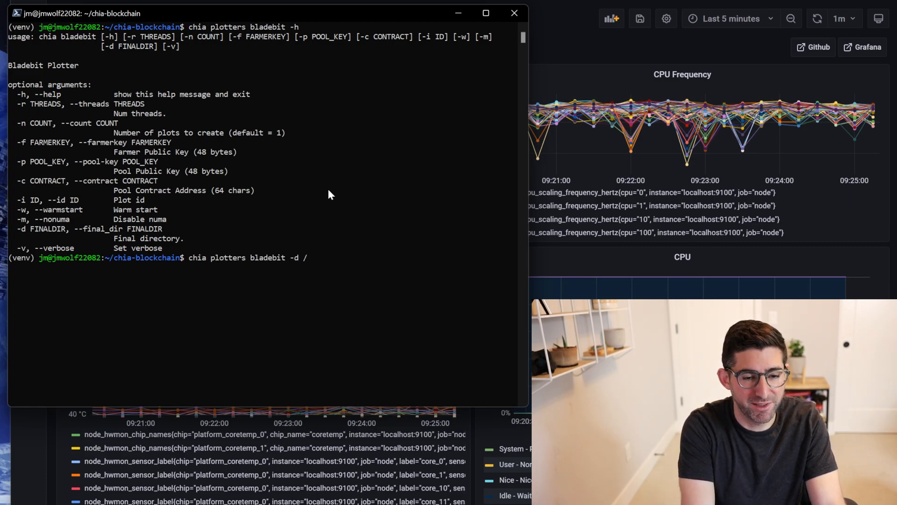
{"action": "type", "text": "mnt/p5510/"}
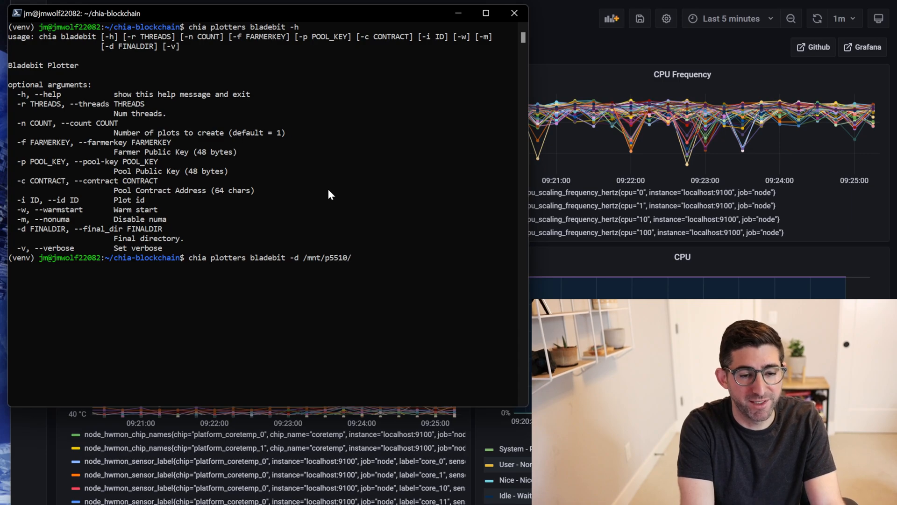
{"action": "key", "text": "Return"}
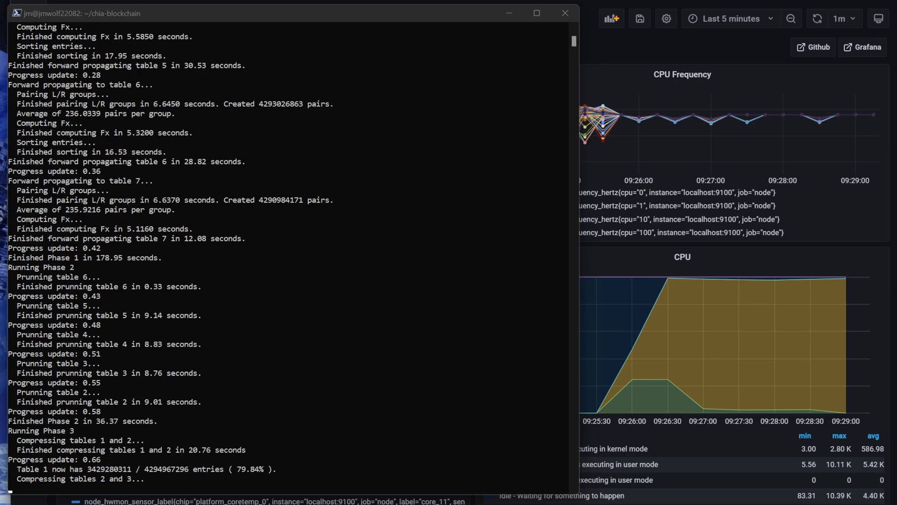
- Follow the bladebit plot output as it finishes in 5.99 minutes
{"action": "scroll", "scroll_direction": "down", "scroll_amount": 3}
{"action": "type", "text": "calc"}
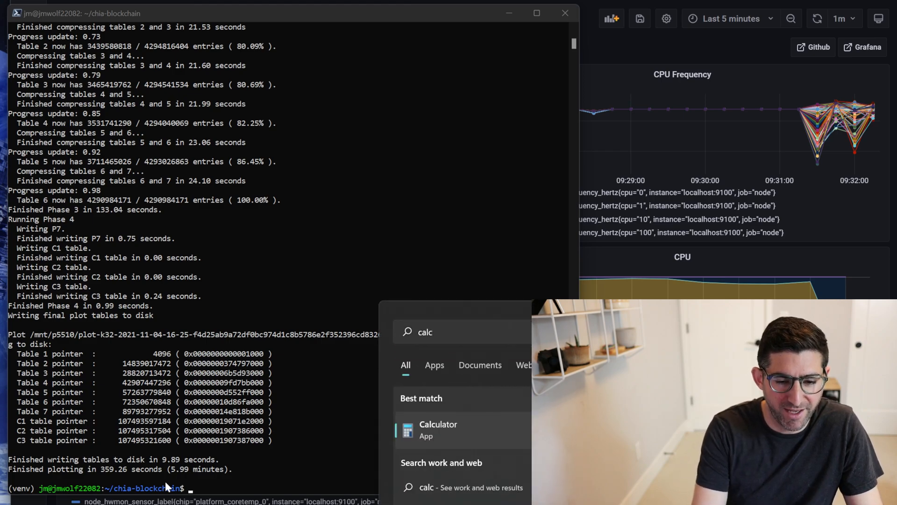
- Work out 240.4742688695961 × 108 = 25,971.22 in Calculator, then close it
{"action": "left_click", "coordinate": [437, 429]}
{"action": "type", "text": "359"}
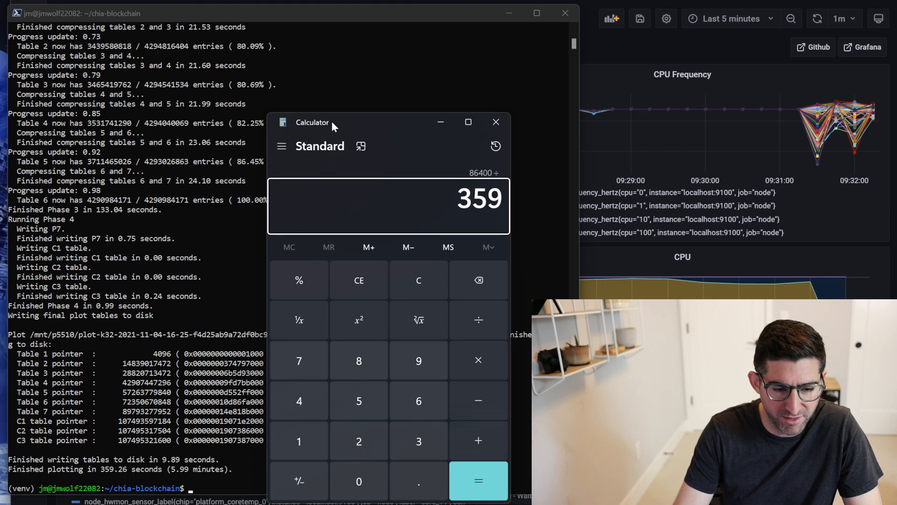
{"action": "left_click", "coordinate": [479, 481]}
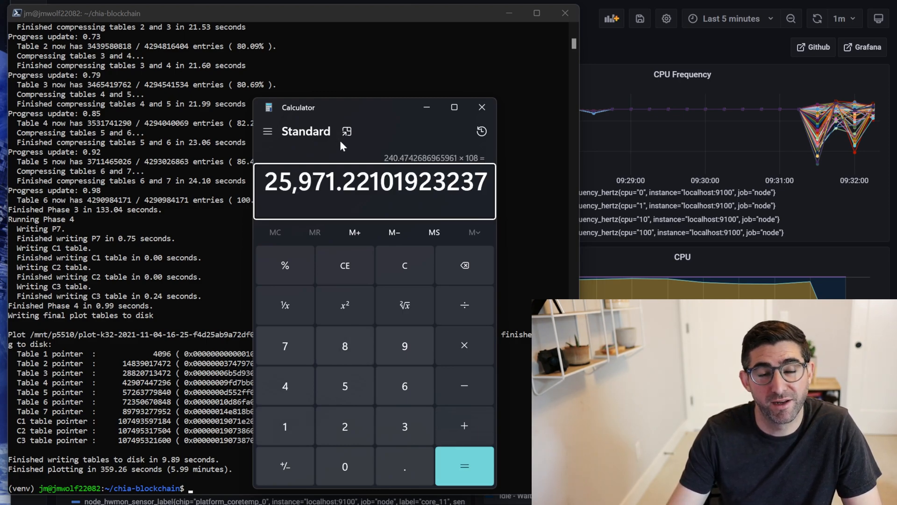
{"action": "mouse_move", "coordinate": [482, 107]}
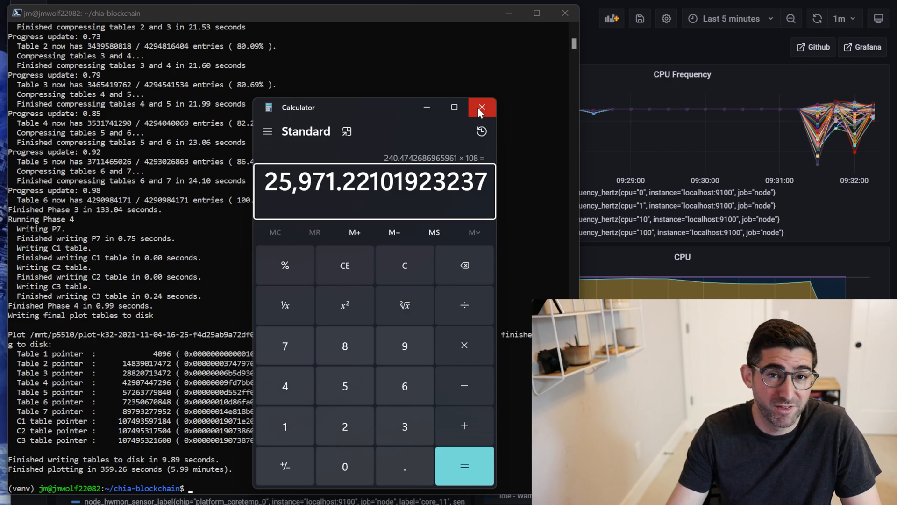
{"action": "mouse_move", "coordinate": [482, 108]}
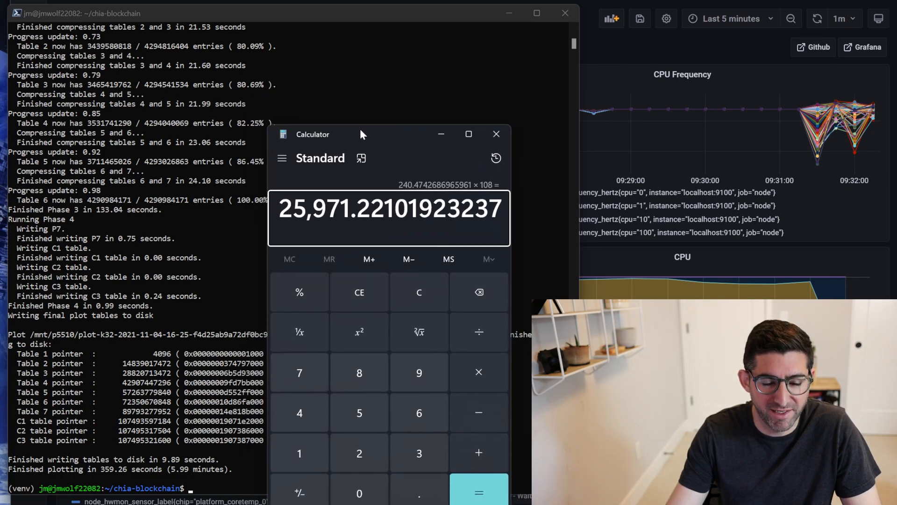
{"action": "mouse_move", "coordinate": [440, 134]}
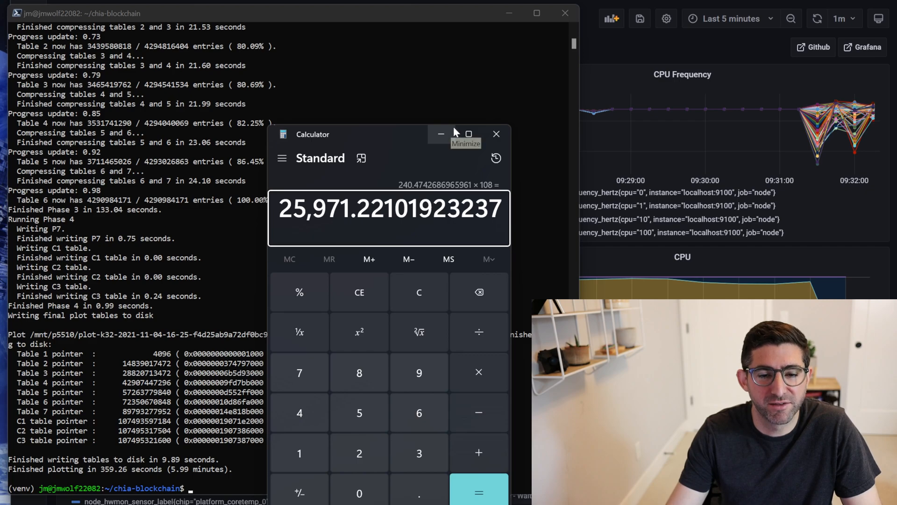
{"action": "mouse_move", "coordinate": [497, 134]}
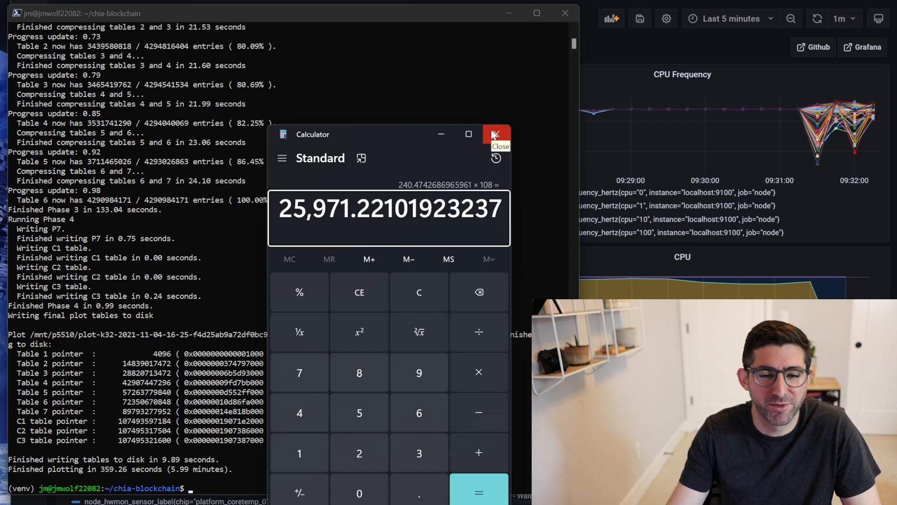
{"action": "left_click", "coordinate": [495, 134]}
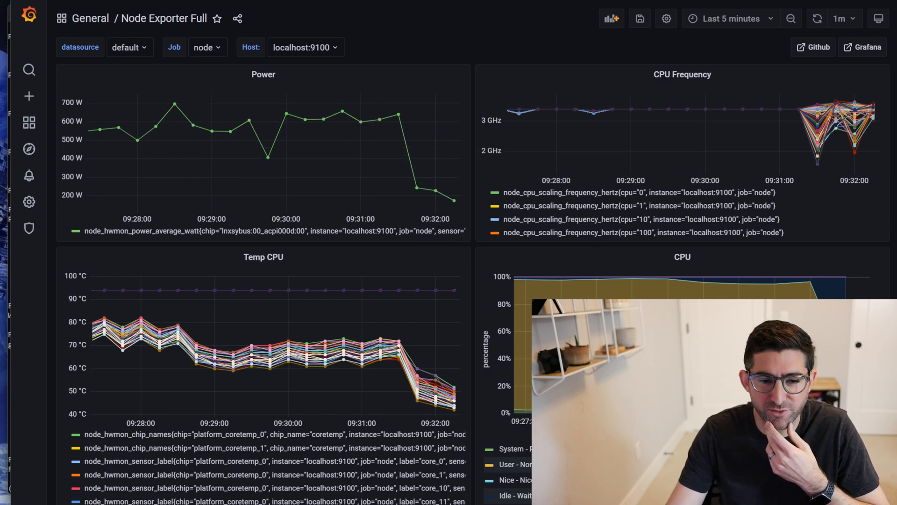
{"action": "mouse_move", "coordinate": [266, 132]}
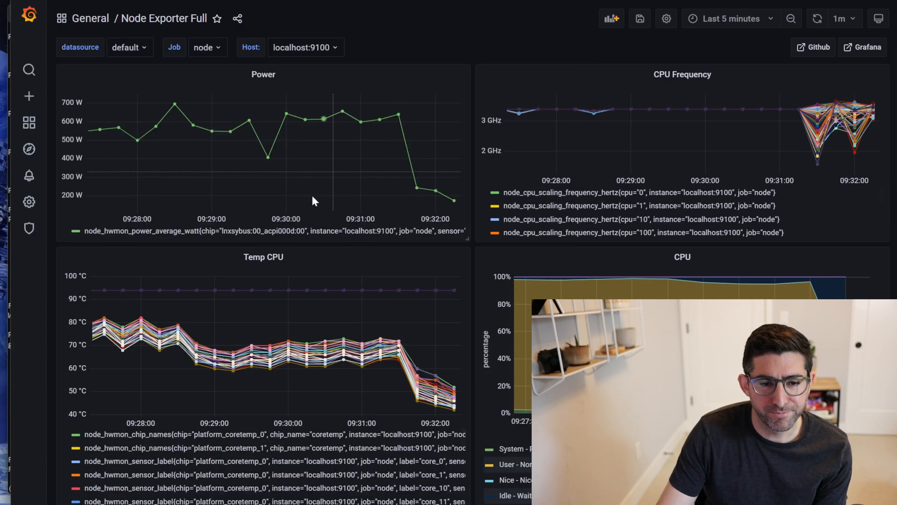
{"action": "mouse_move", "coordinate": [356, 124]}
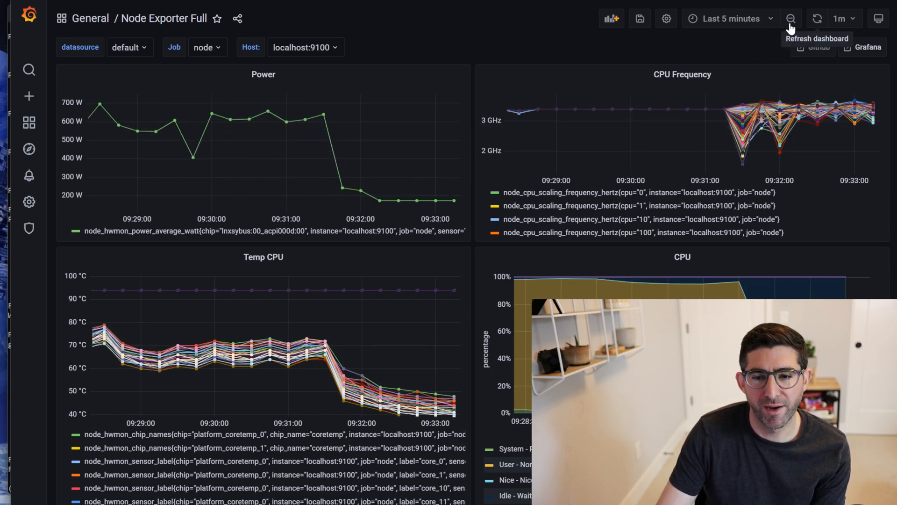
- Set the Grafana dashboard time range to the last 15 minutes
{"action": "left_click", "coordinate": [791, 18]}
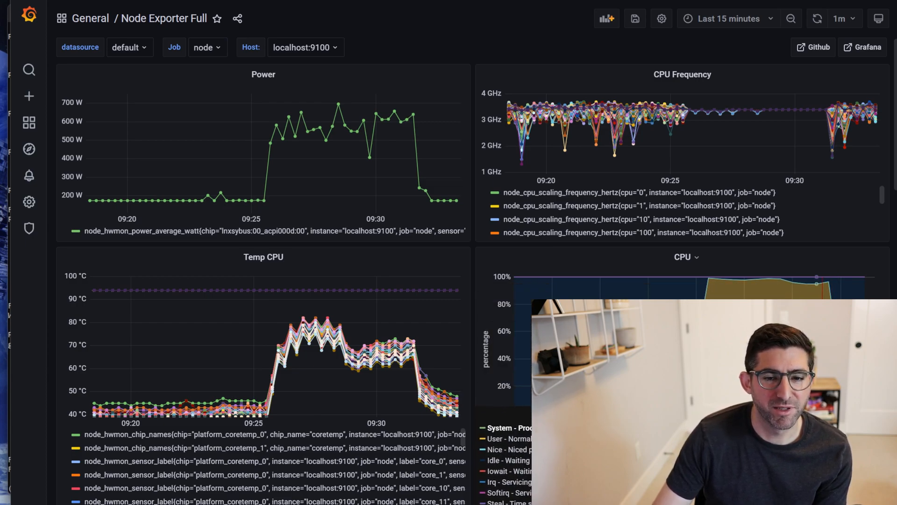
{"action": "mouse_move", "coordinate": [209, 130]}
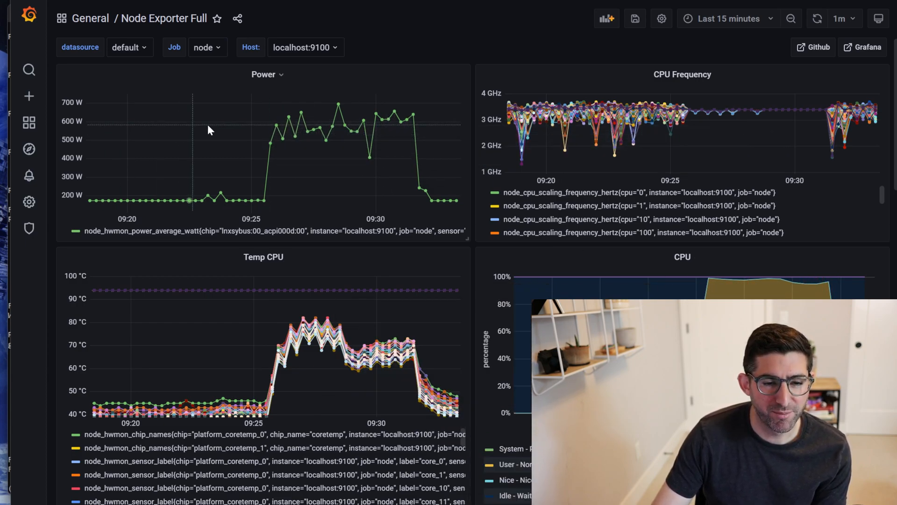
{"action": "mouse_move", "coordinate": [469, 202]}
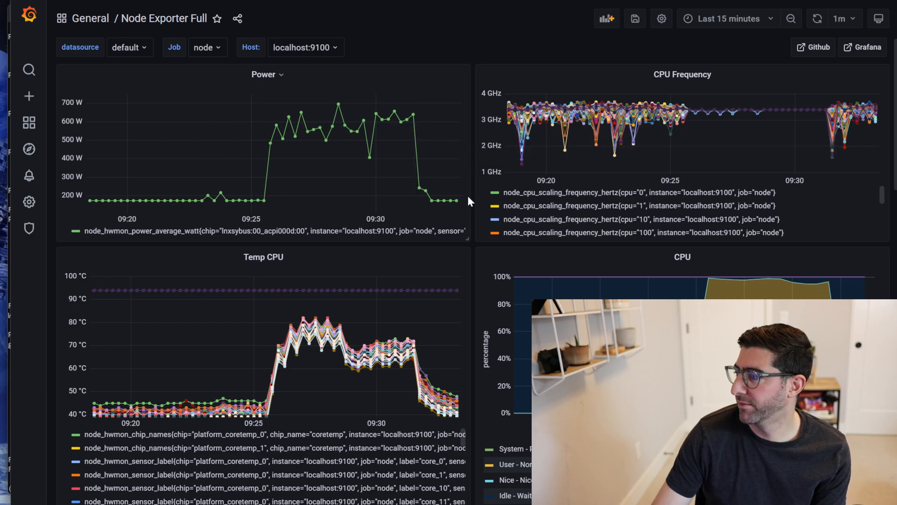
{"action": "scroll", "scroll_direction": "down", "scroll_amount": 3}
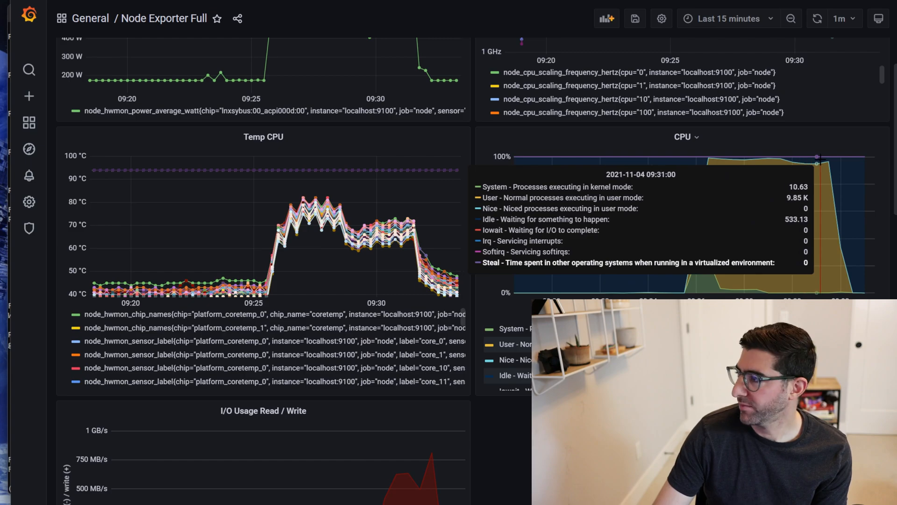
{"action": "mouse_move", "coordinate": [412, 224]}
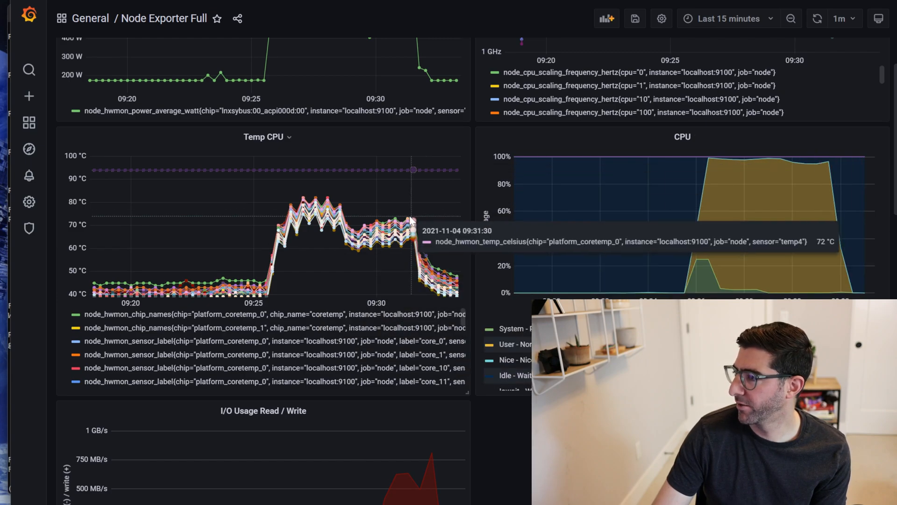
{"action": "mouse_move", "coordinate": [329, 205]}
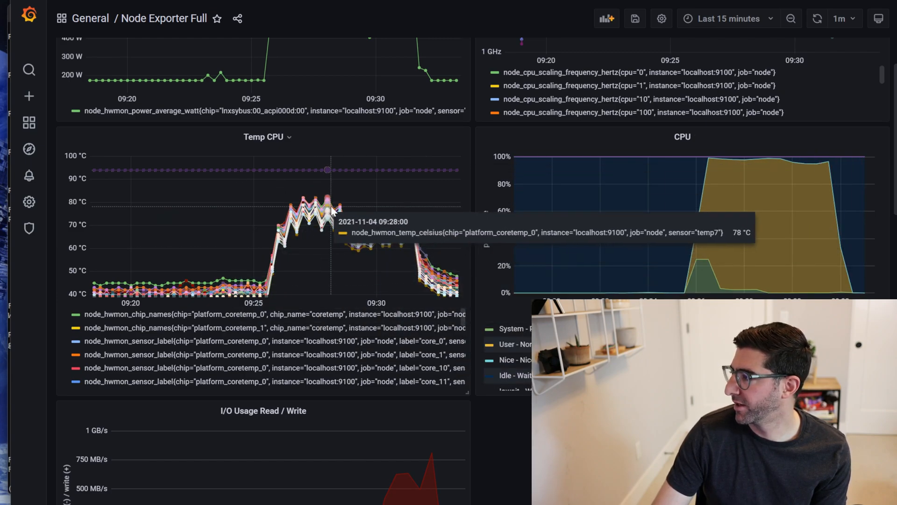
{"action": "mouse_move", "coordinate": [310, 205]}
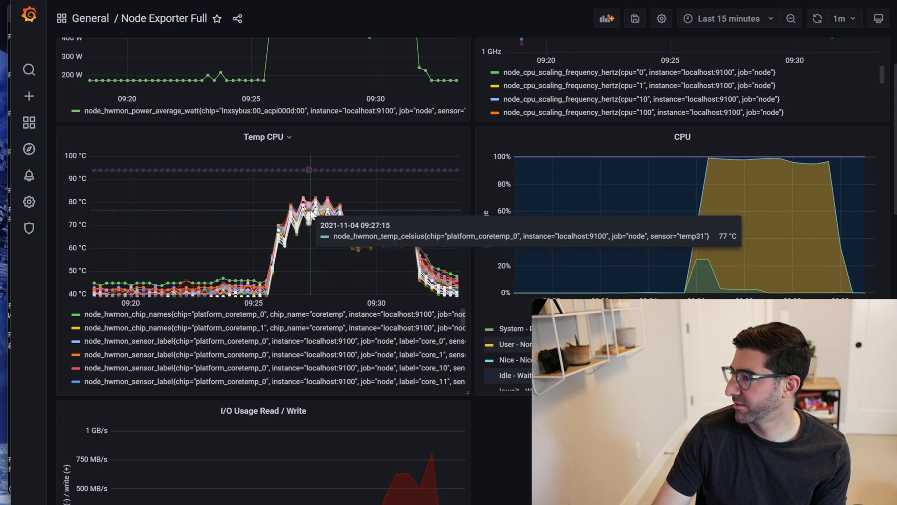
{"action": "mouse_move", "coordinate": [358, 235]}
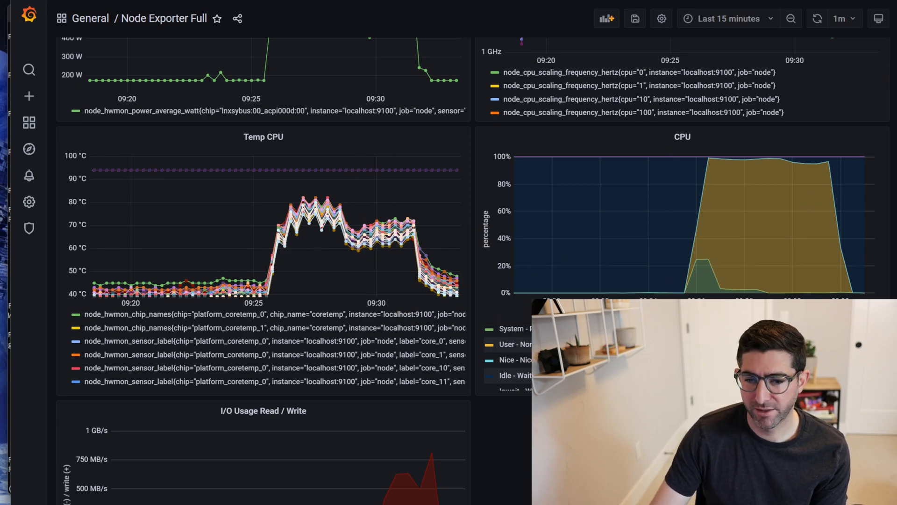
{"action": "scroll", "scroll_direction": "up", "scroll_amount": 3}
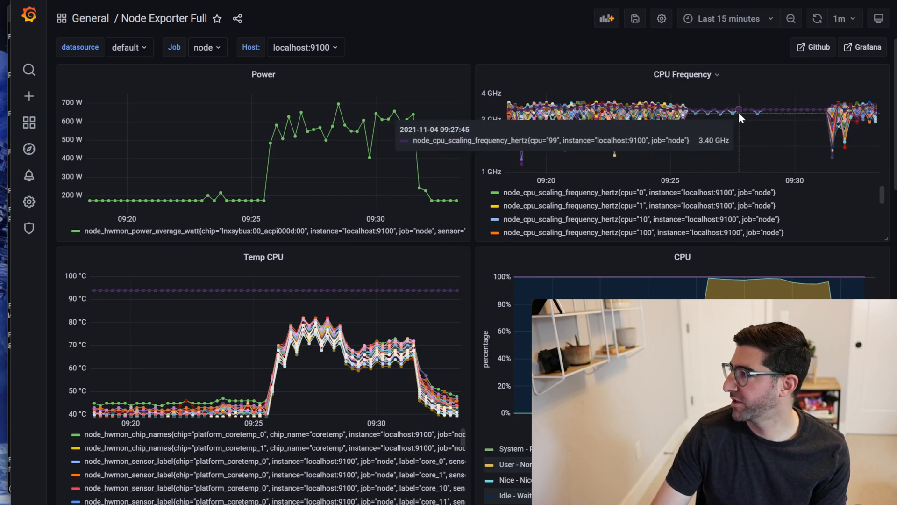
{"action": "mouse_move", "coordinate": [776, 111]}
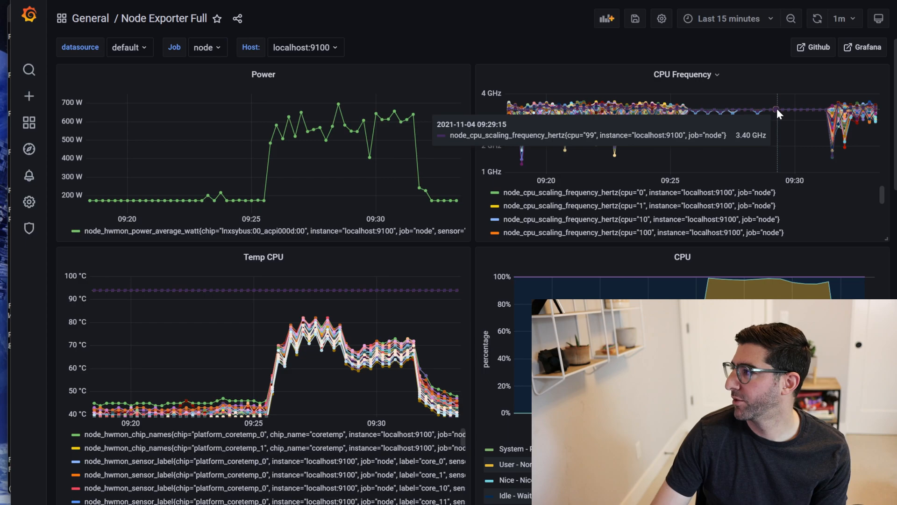
{"action": "mouse_move", "coordinate": [785, 113]}
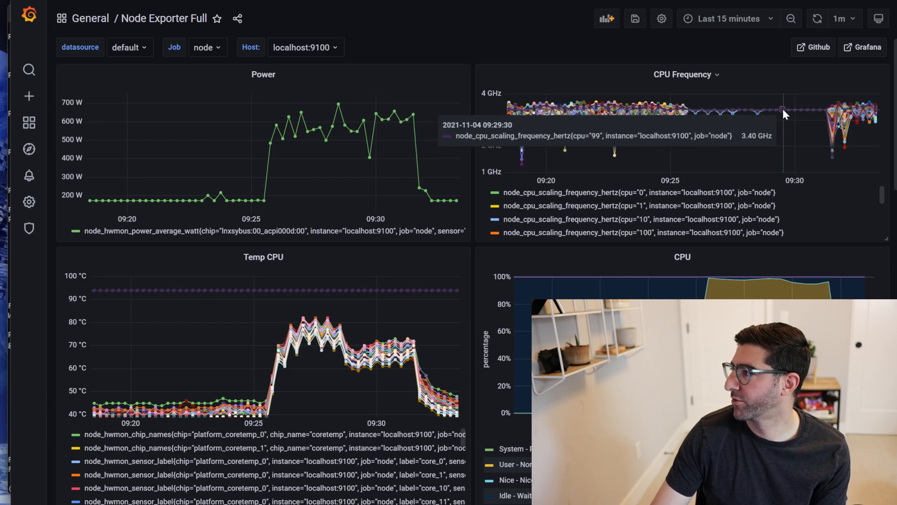
{"action": "mouse_move", "coordinate": [767, 117]}
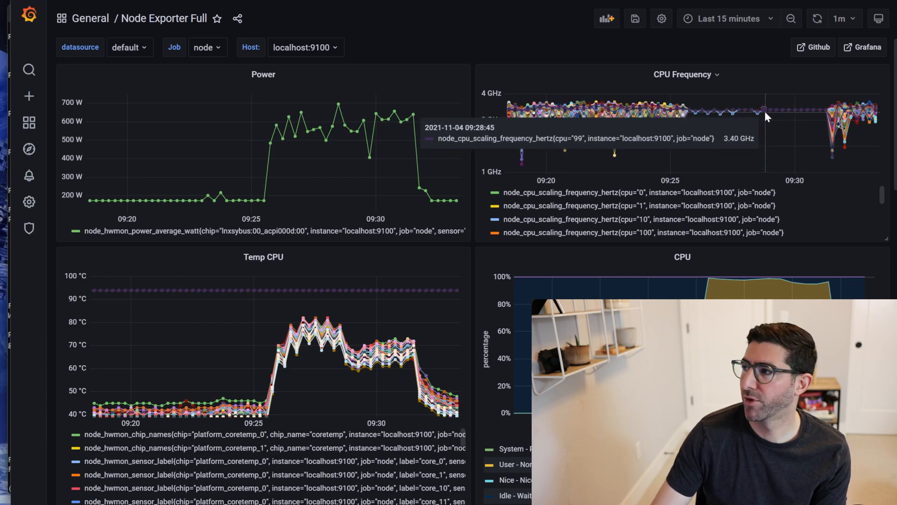
- Review disk IOps, I/O utilization and nvme3n1 write throughput for the 09:29:37–09:32:25 plotting window
{"action": "scroll", "scroll_direction": "down", "scroll_amount": 3}
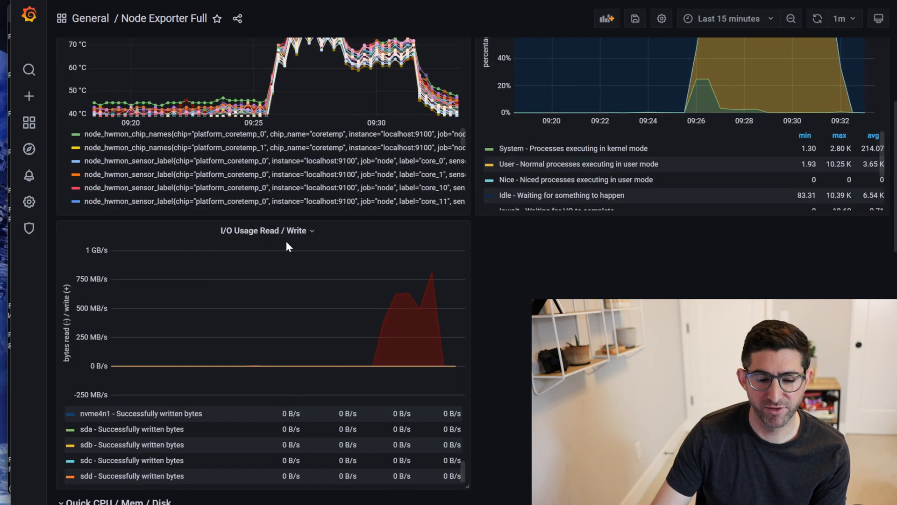
{"action": "scroll", "scroll_direction": "down", "scroll_amount": 3}
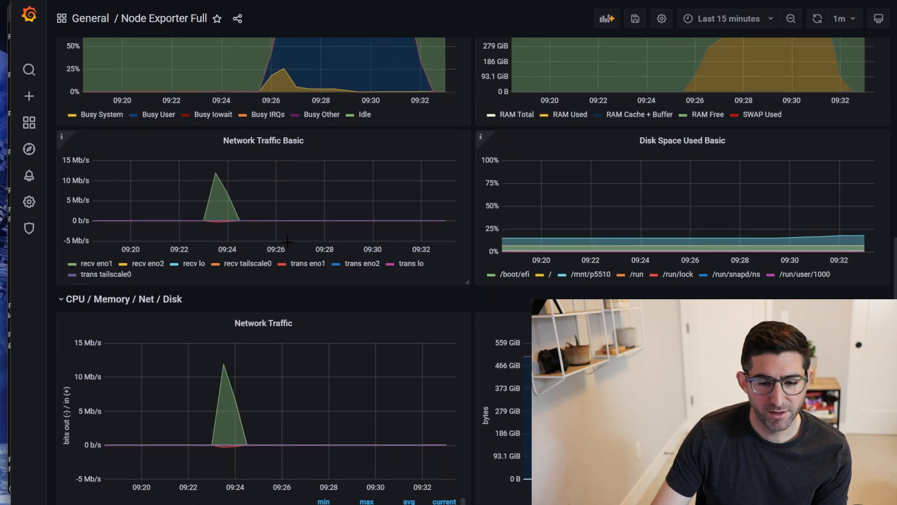
{"action": "scroll", "scroll_direction": "down", "scroll_amount": 3}
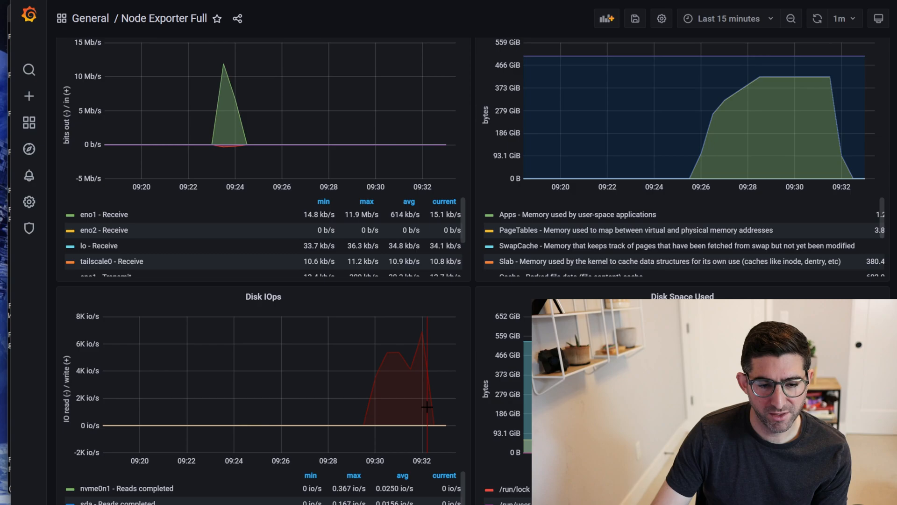
{"action": "scroll", "scroll_direction": "down", "scroll_amount": 3}
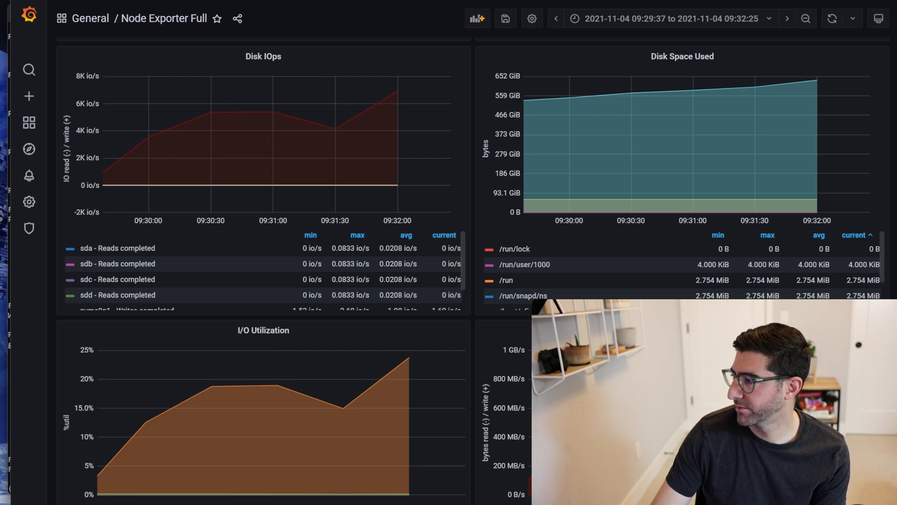
{"action": "scroll", "scroll_direction": "down", "scroll_amount": 3}
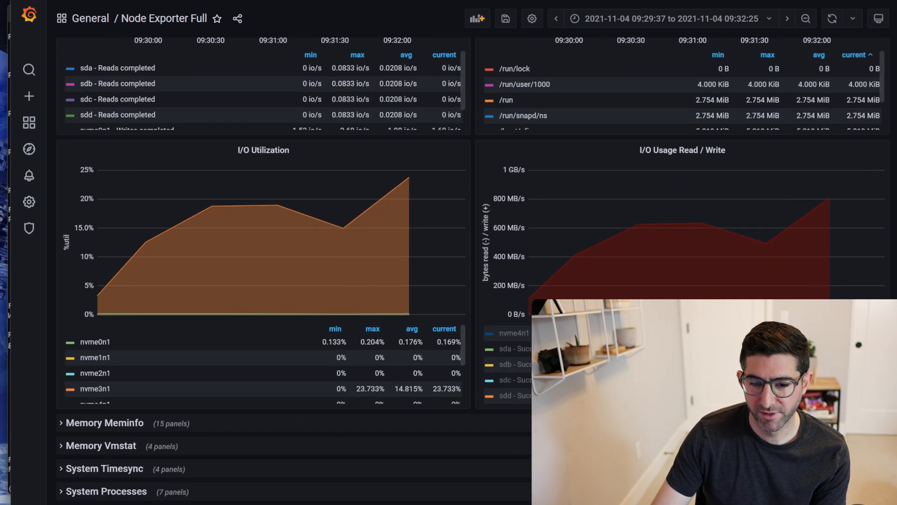
{"action": "scroll", "scroll_direction": "down", "scroll_amount": 3}
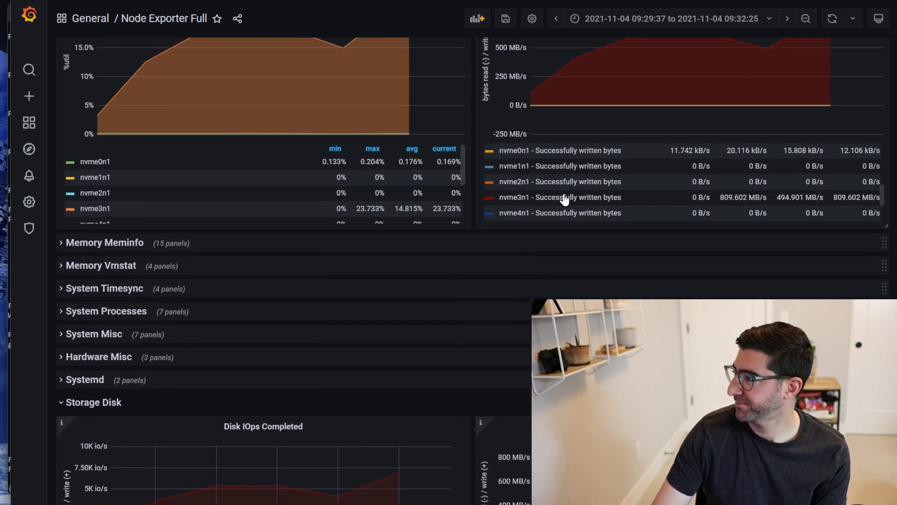
{"action": "mouse_move", "coordinate": [590, 239]}
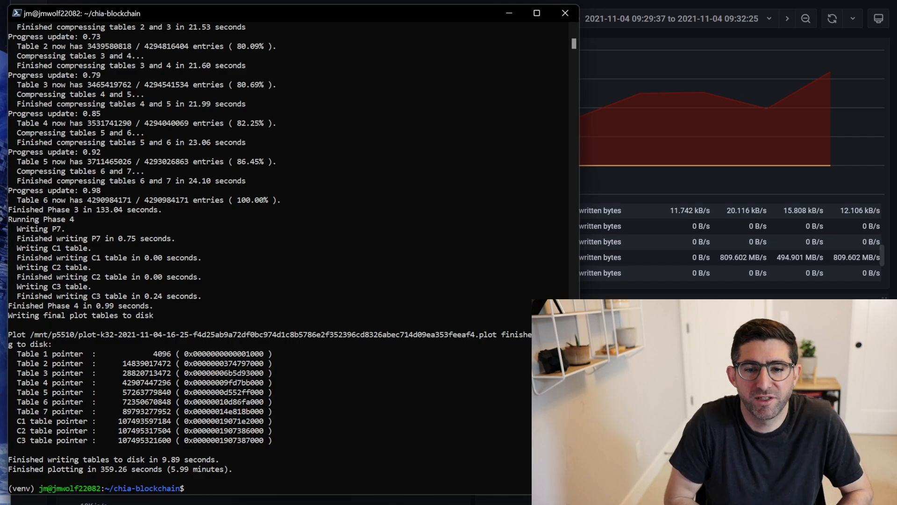
{"action": "mouse_move", "coordinate": [439, 220]}
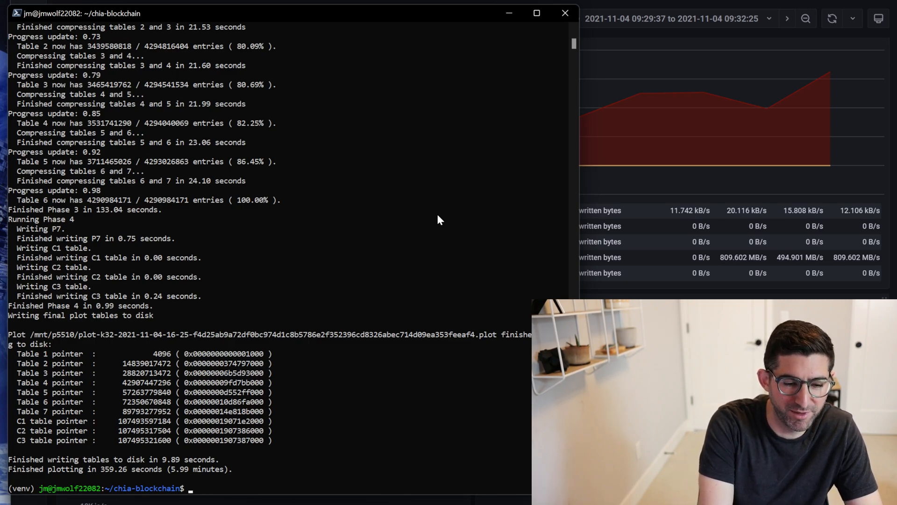
- Run sudo dmidecode to report the system as an Intel S2600WFT server board
{"action": "type", "text": "sudo"}
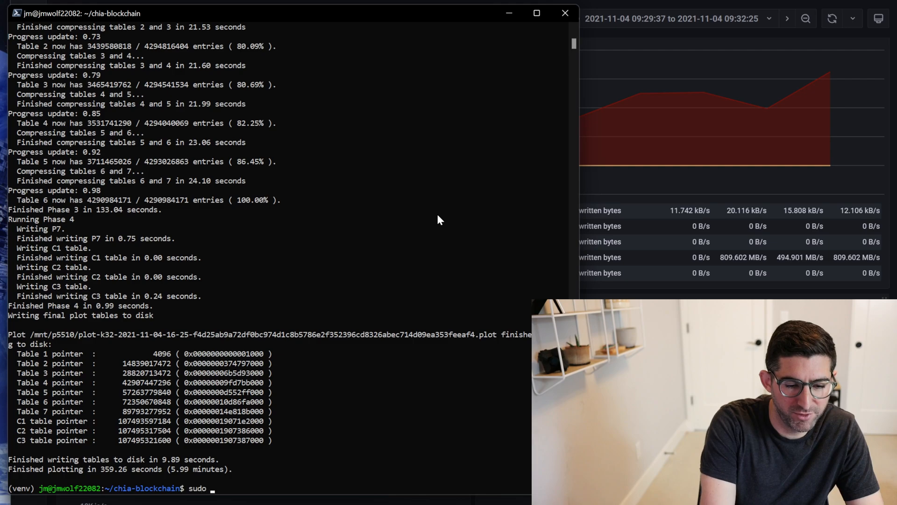
{"action": "type", "text": "dmideco"}
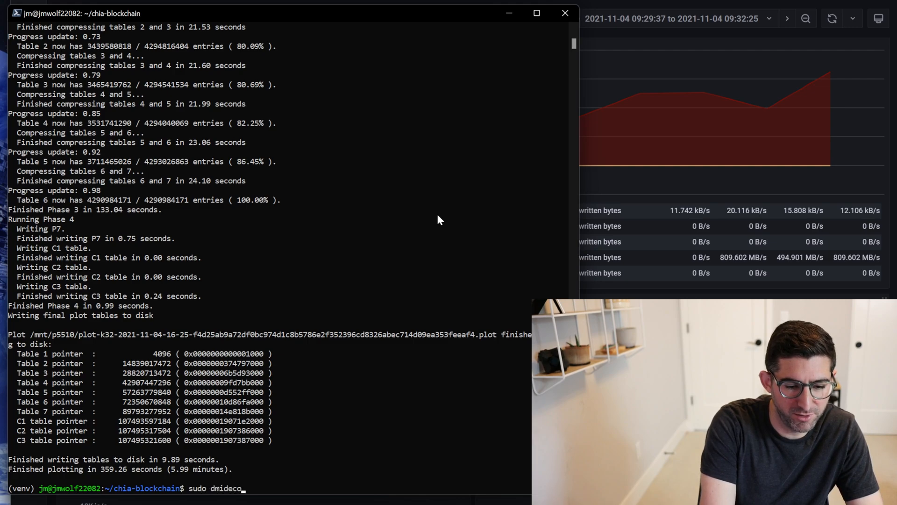
{"action": "type", "text": "-"}
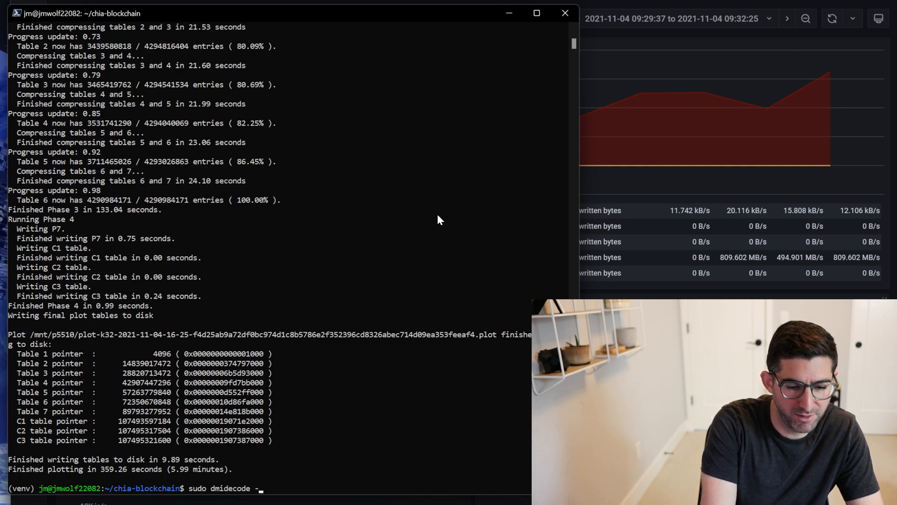
{"action": "key", "text": "Return"}
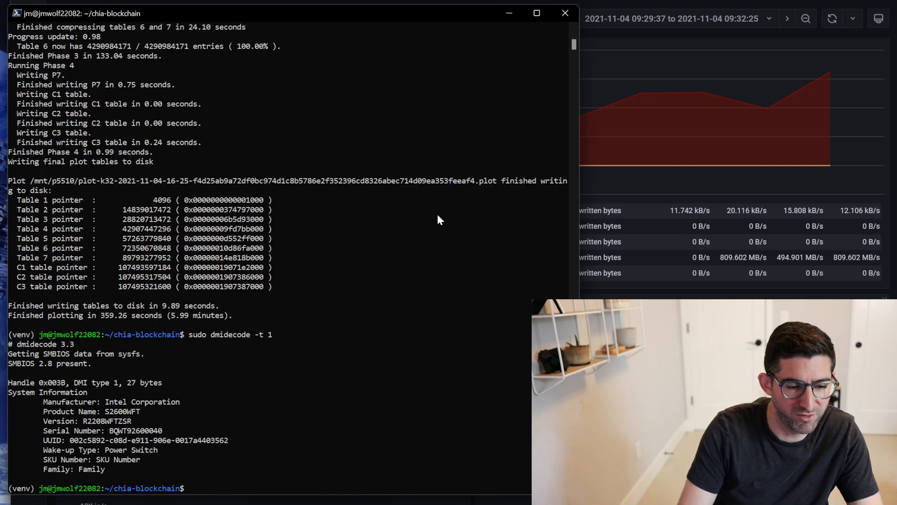
{"action": "mouse_move", "coordinate": [218, 413]}
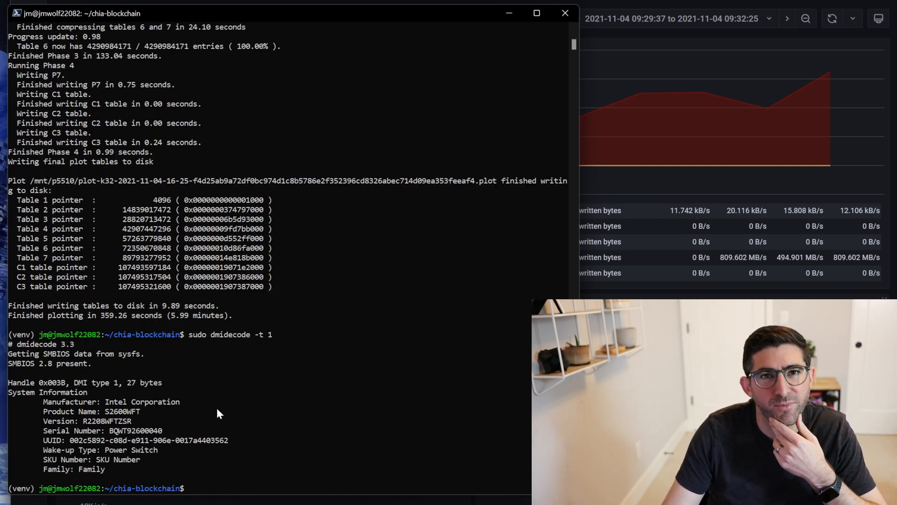
{"action": "mouse_move", "coordinate": [174, 432]}
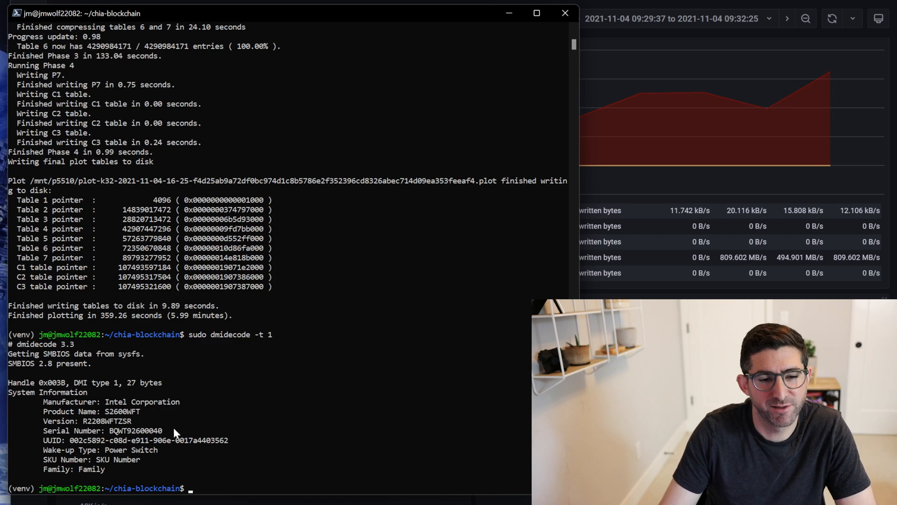
{"action": "mouse_move", "coordinate": [166, 464]}
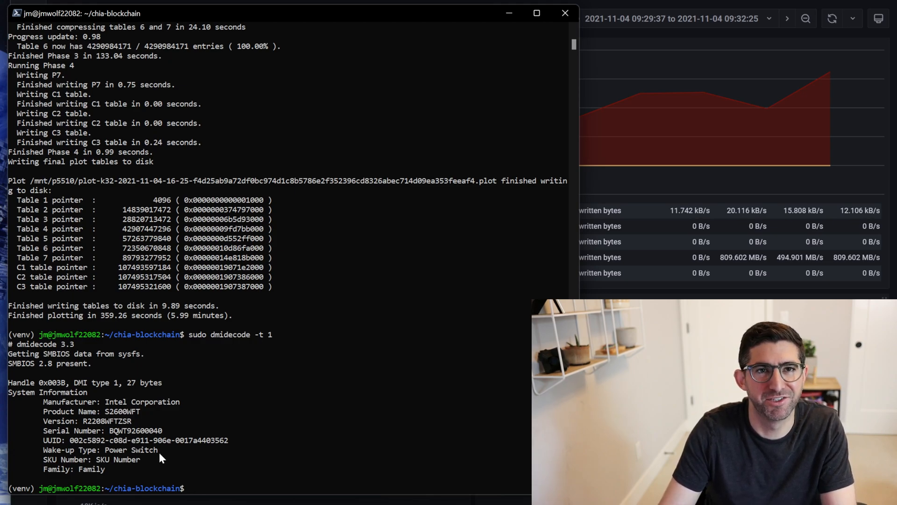
{"action": "mouse_move", "coordinate": [163, 473]}
{"action": "type", "text": "sudo dmidecode -t 2"}
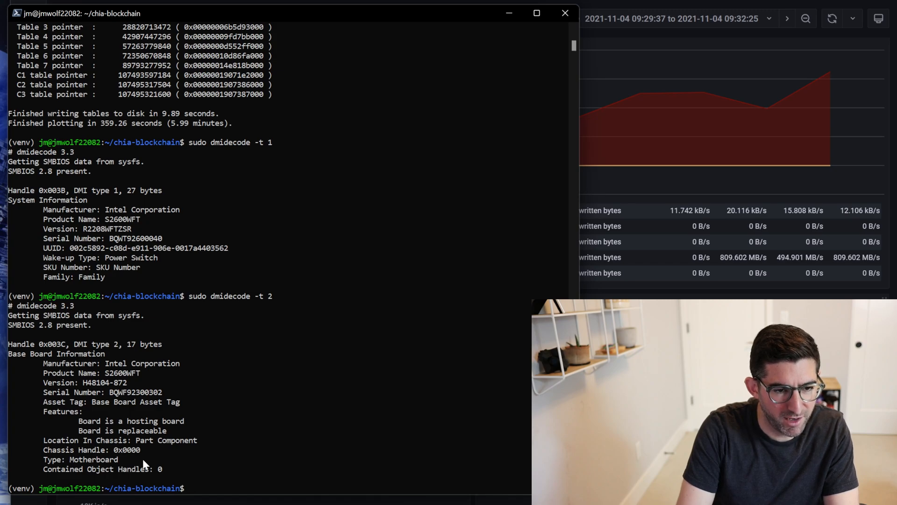
- Run sudo lscpu to show 104 CPUs across two Xeon Platinum 8270CL sockets
{"action": "type", "text": "s"}
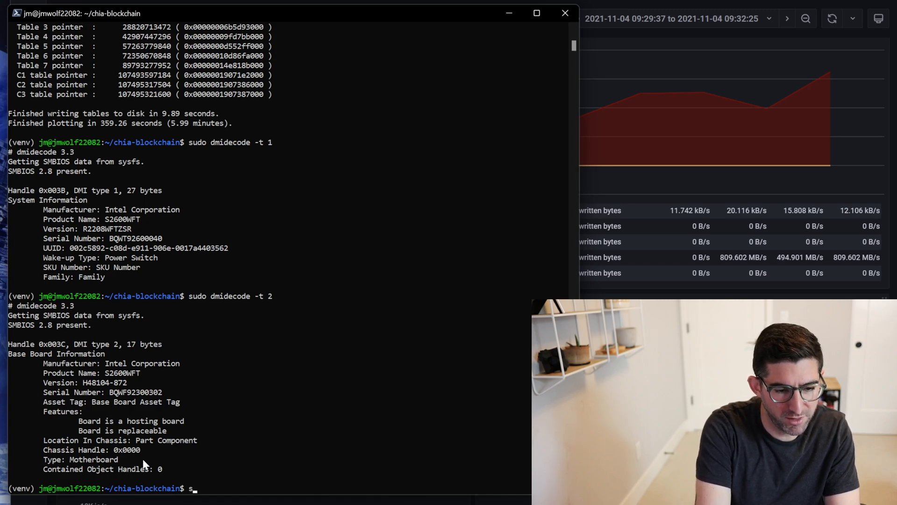
{"action": "type", "text": "lscpu"}
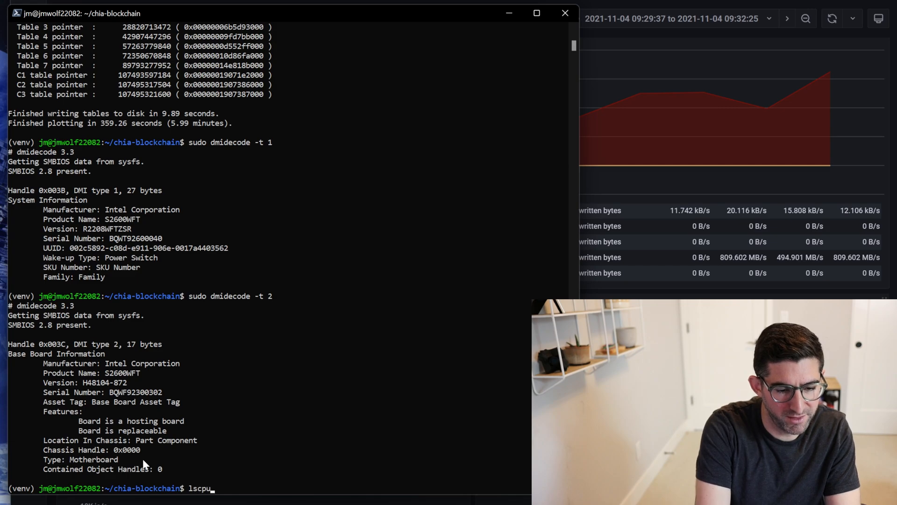
{"action": "type", "text": "sudo"}
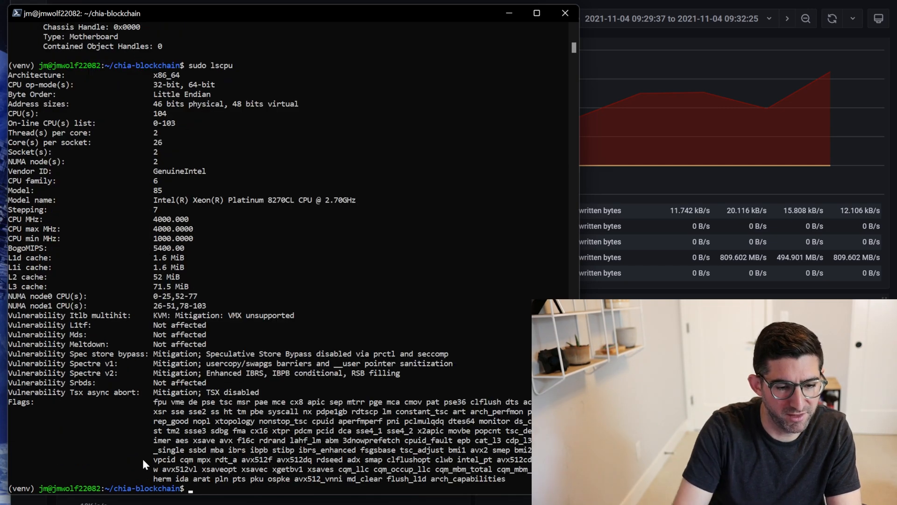
{"action": "mouse_move", "coordinate": [277, 212]}
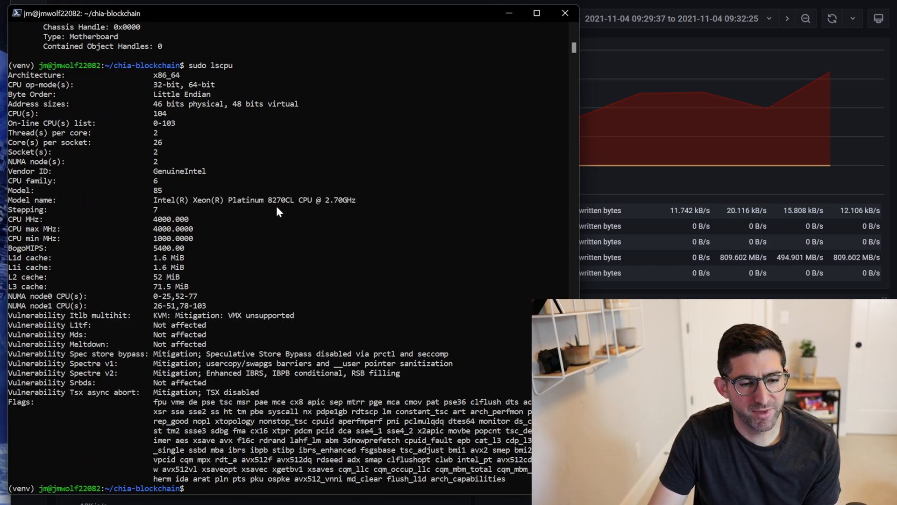
{"action": "mouse_move", "coordinate": [286, 208]}
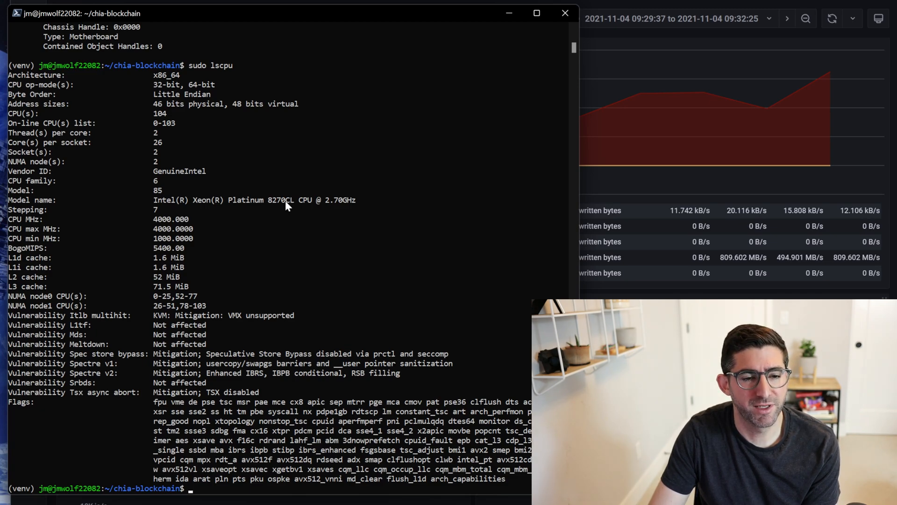
{"action": "mouse_move", "coordinate": [286, 253]}
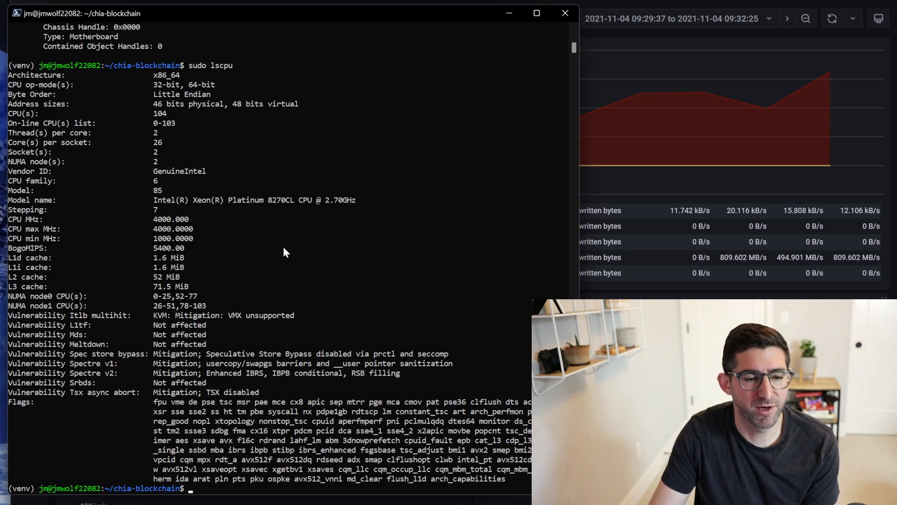
{"action": "mouse_move", "coordinate": [280, 233]}
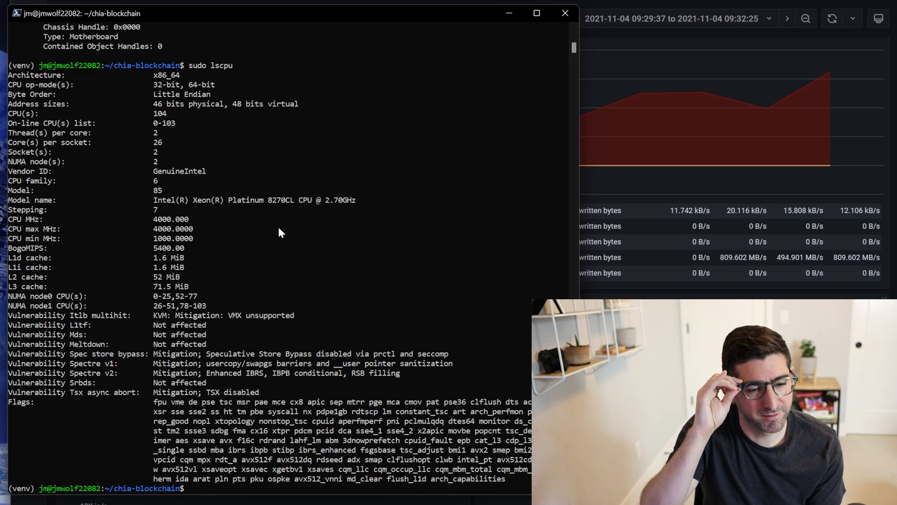
- Run sudo dmidecode -t memory to list the 32 GB DDR4 DIMMs and empty slots
{"action": "type", "text": "sudo"}
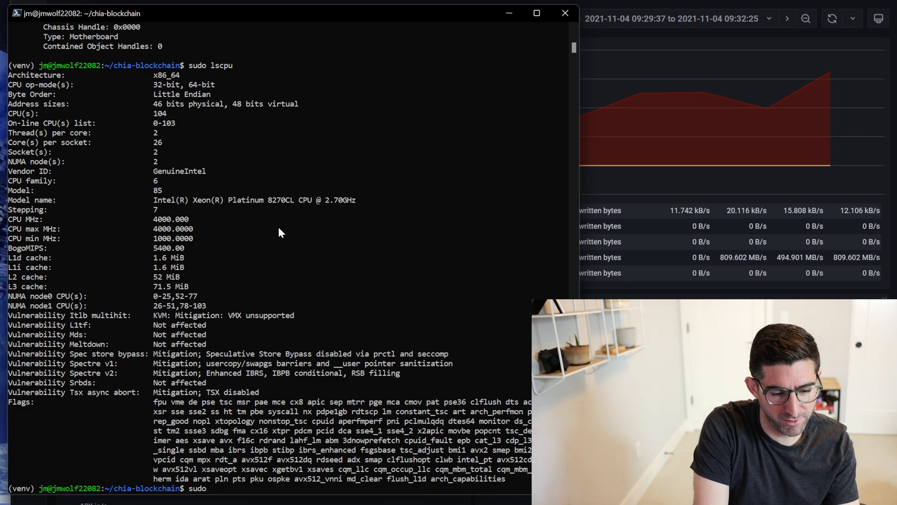
{"action": "type", "text": "dmid"}
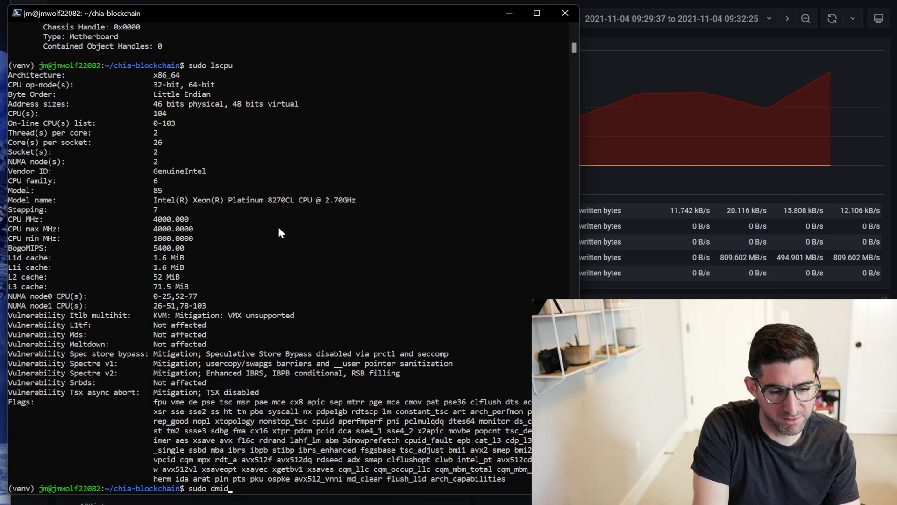
{"action": "type", "text": "ecode -t"}
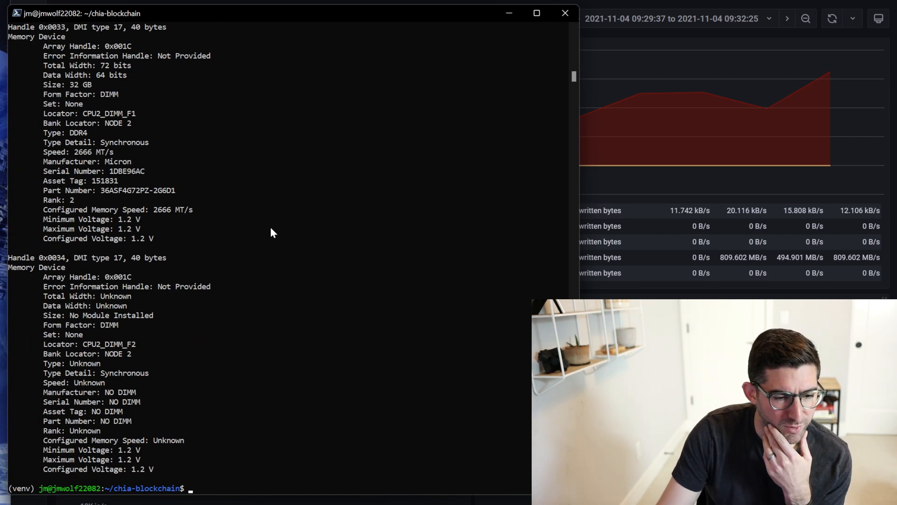
{"action": "mouse_move", "coordinate": [240, 258]}
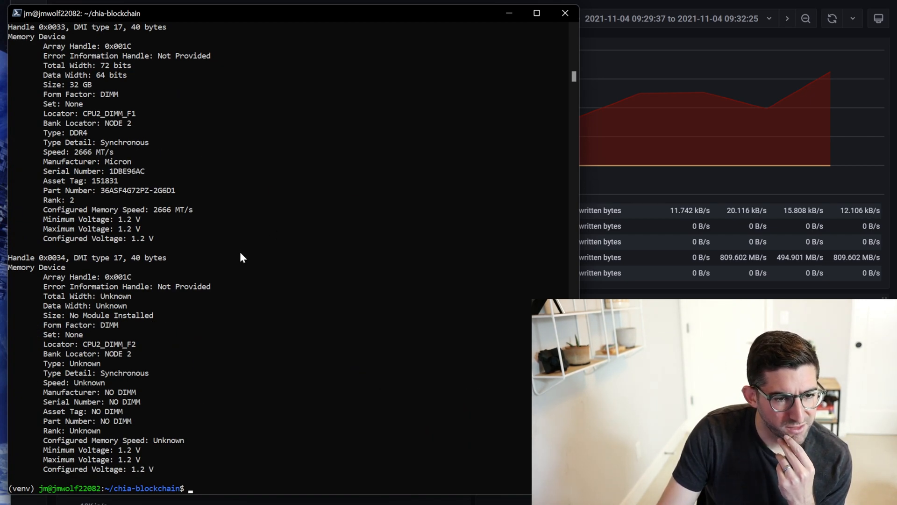
{"action": "mouse_move", "coordinate": [159, 79]}
{"action": "type", "text": "3"}
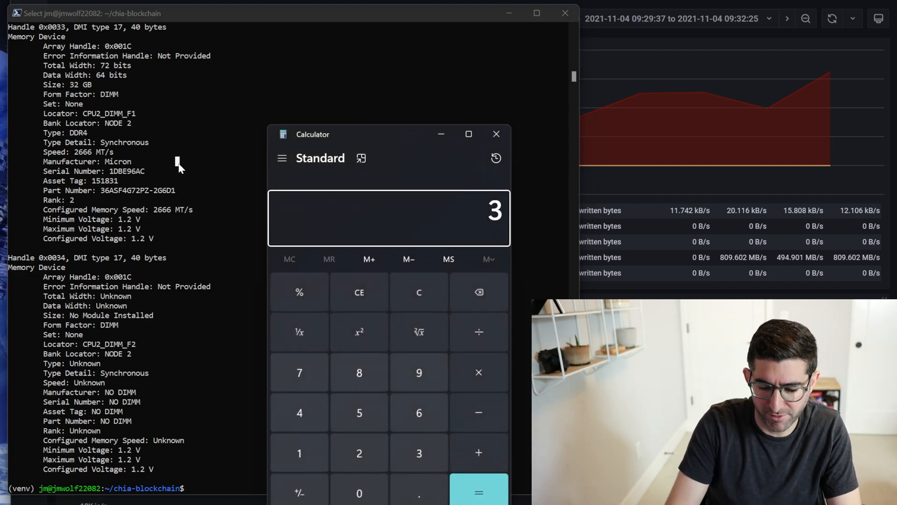
- Compute 32 × 16 = 512 in Calculator and close it
{"action": "left_click", "coordinate": [478, 492]}
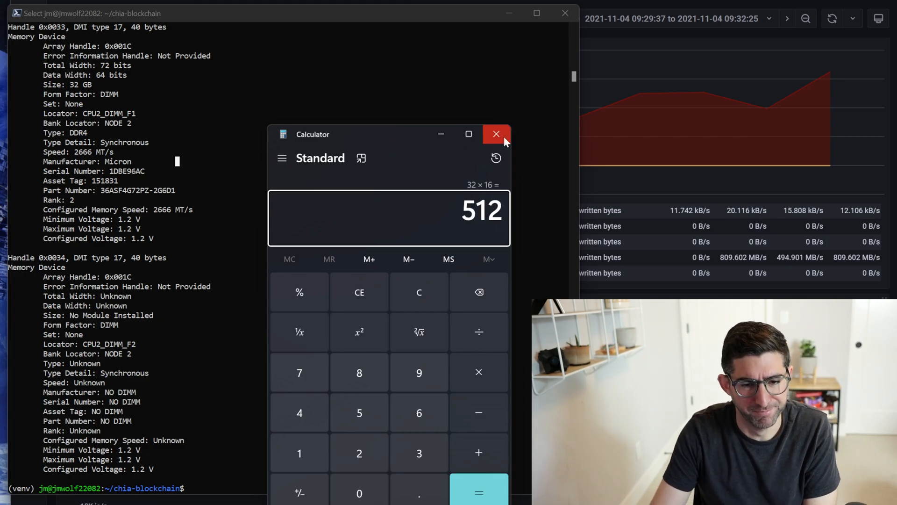
{"action": "left_click", "coordinate": [495, 134]}
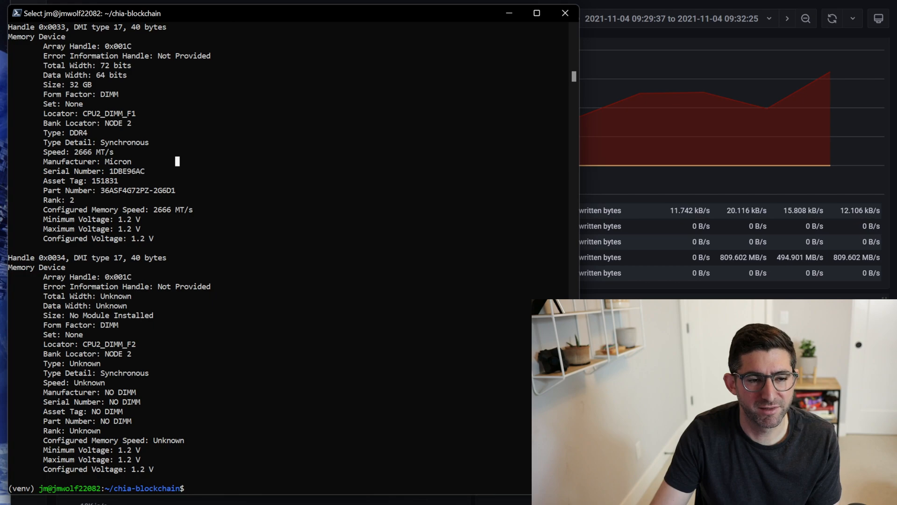
{"action": "mouse_move", "coordinate": [247, 353]}
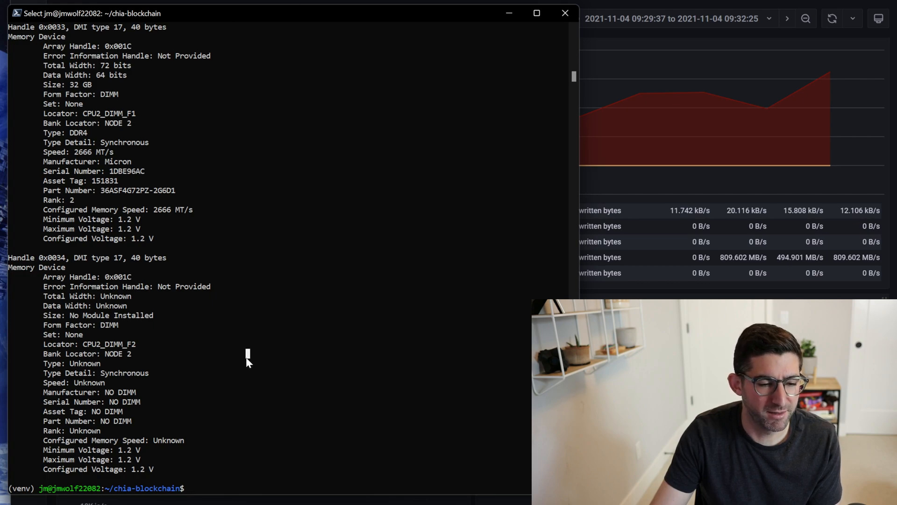